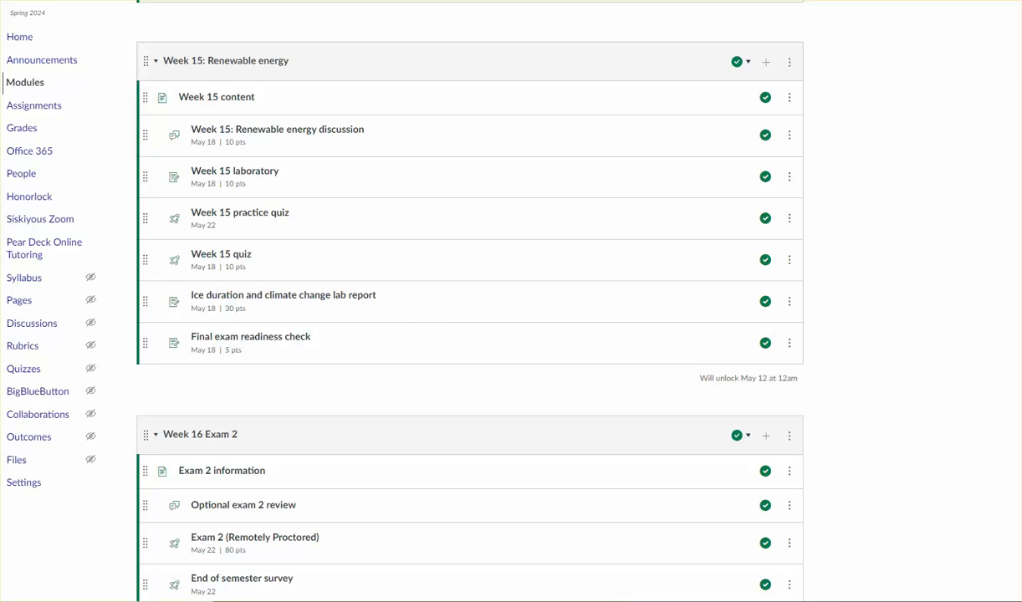
mouse_move(217, 97)
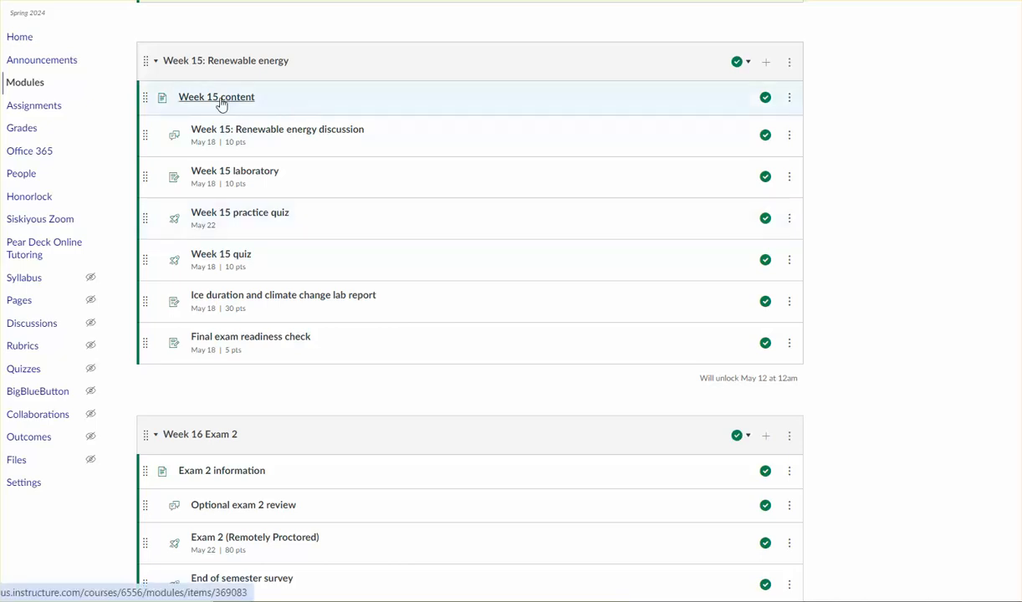
- Open Week 15 content and view the Flash card, Renewables landscape, Solar/wind/geothermal, and Bioenergy tabs
click(216, 97)
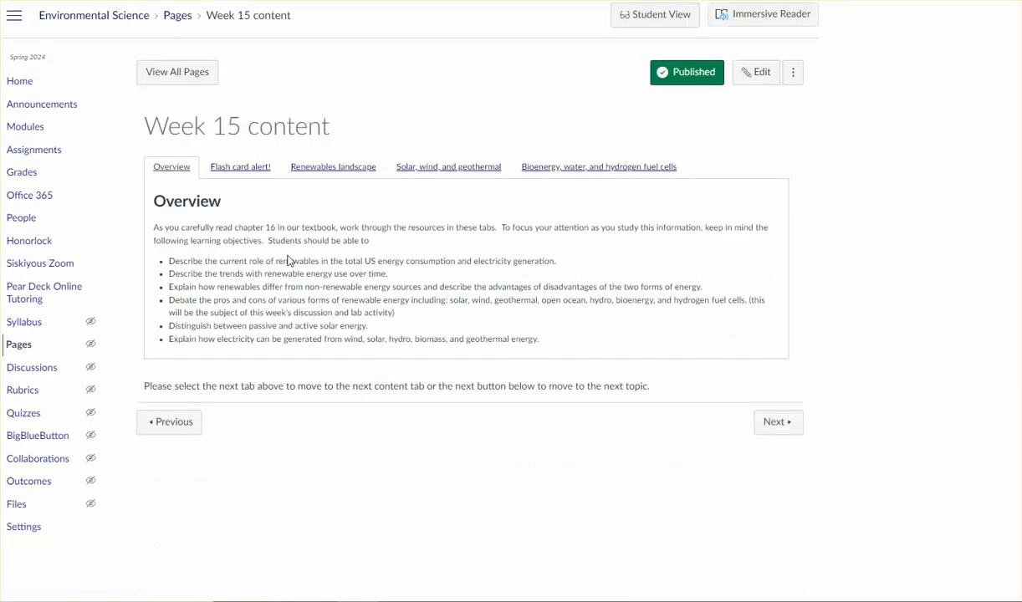
mouse_move(386, 421)
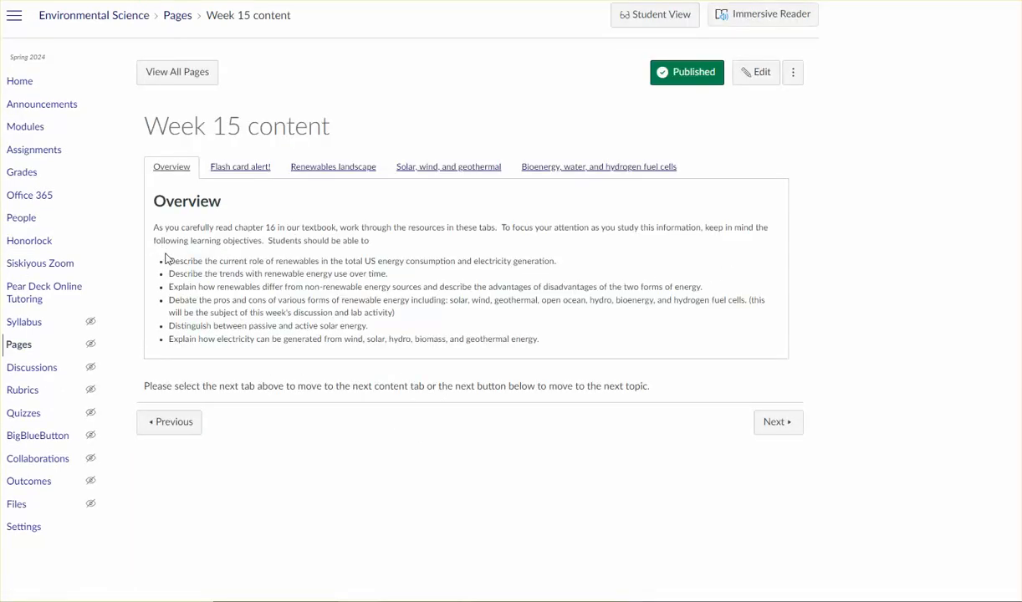
mouse_move(240, 167)
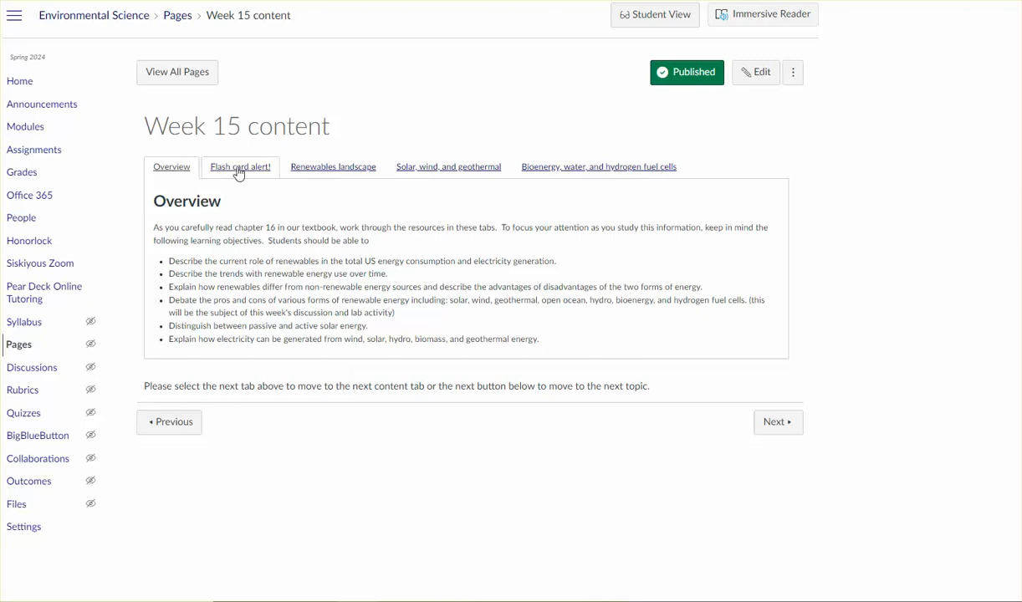
click(240, 166)
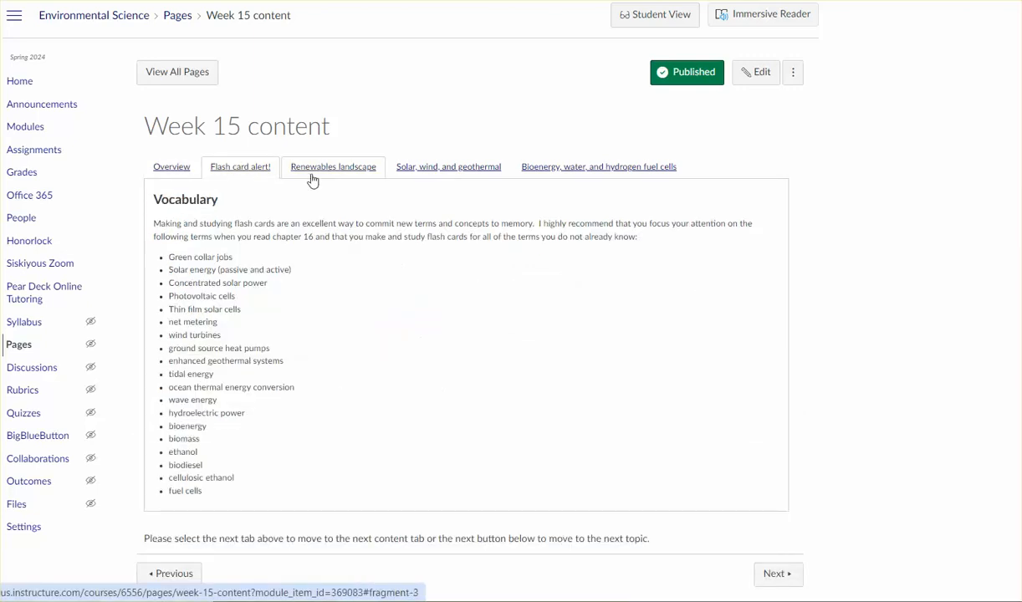
click(333, 166)
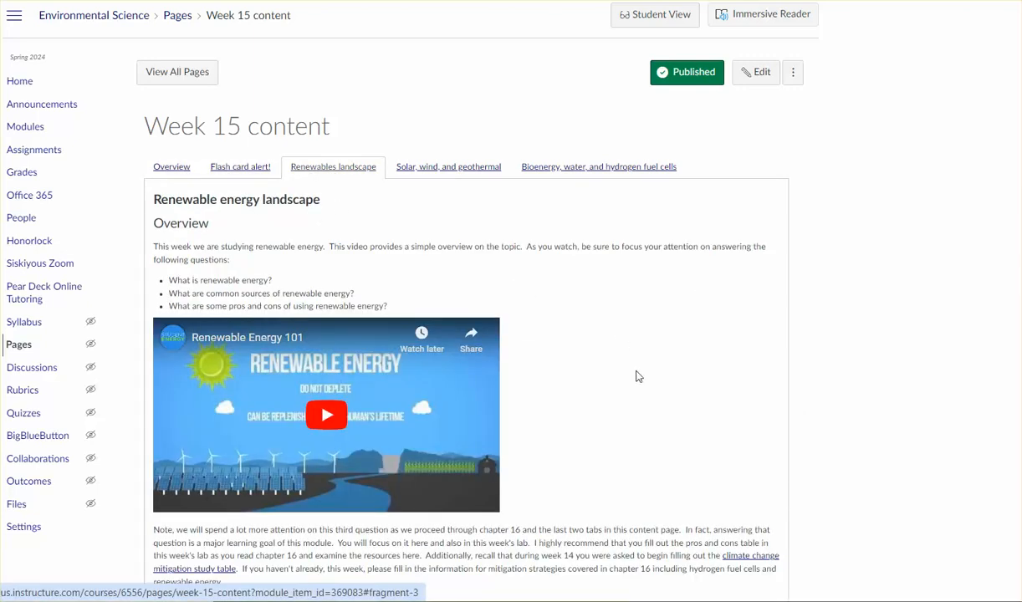
mouse_move(683, 374)
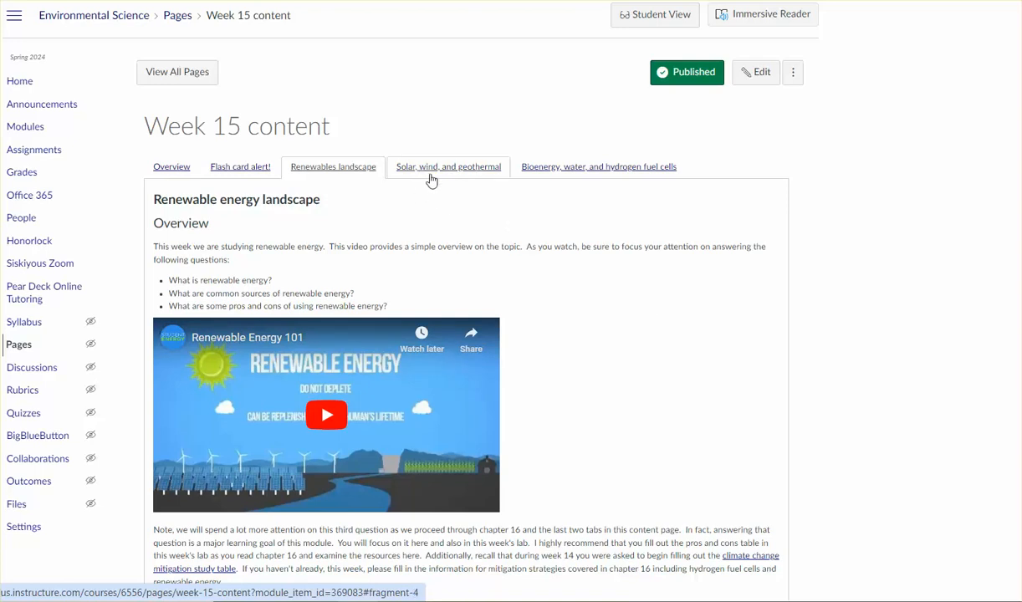
click(448, 166)
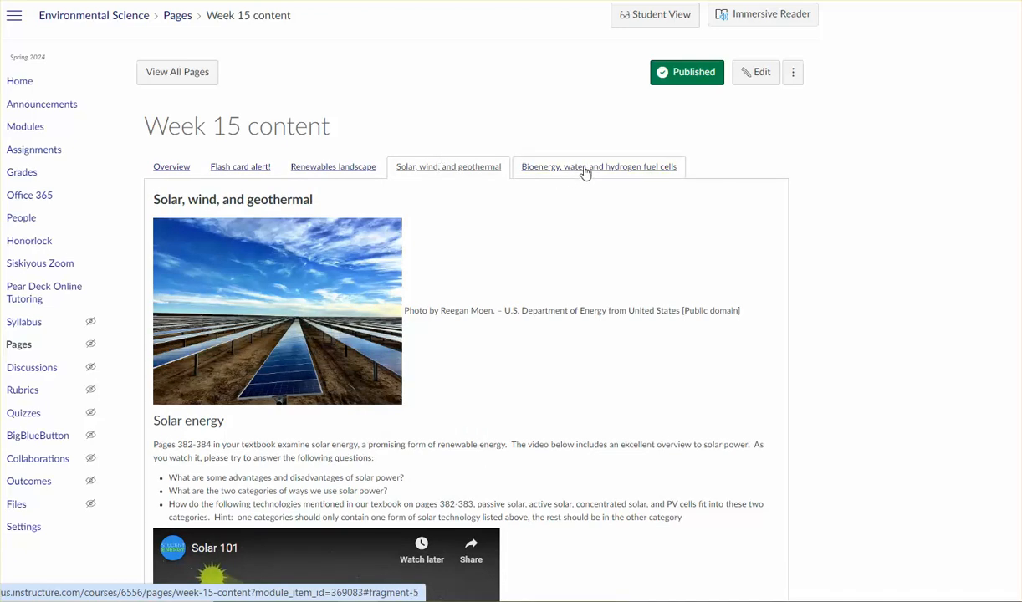
click(599, 167)
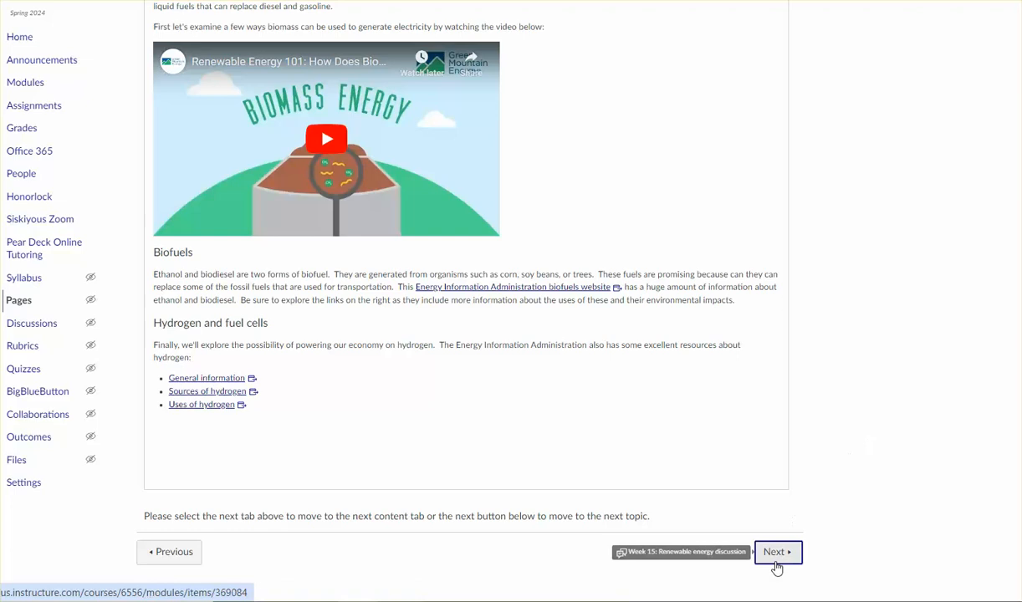
- Go to the Week 15 renewable energy discussion and read its prompt, resource links and grading rubric
click(777, 553)
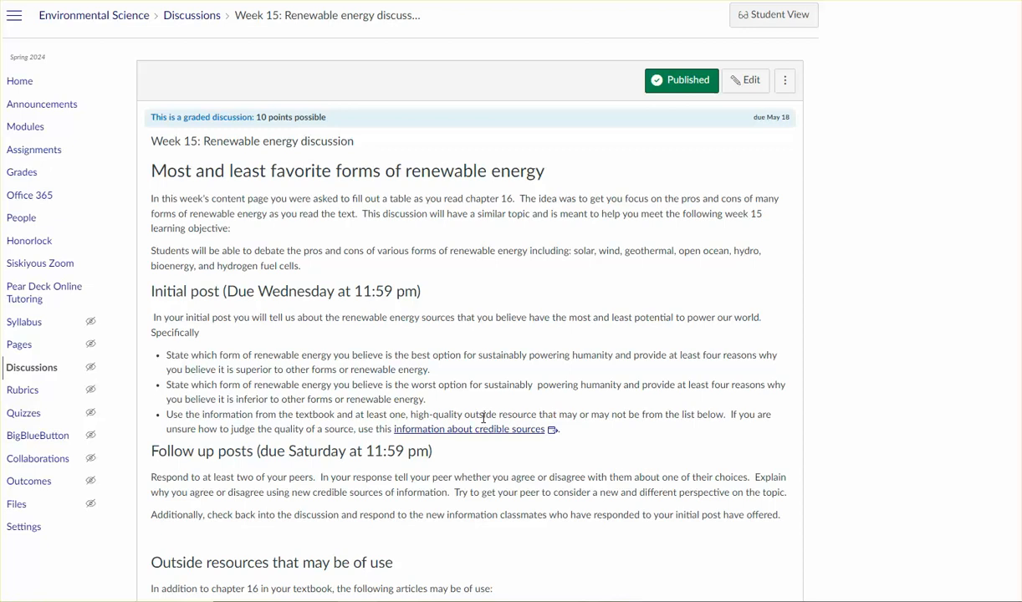
scroll(down, 3)
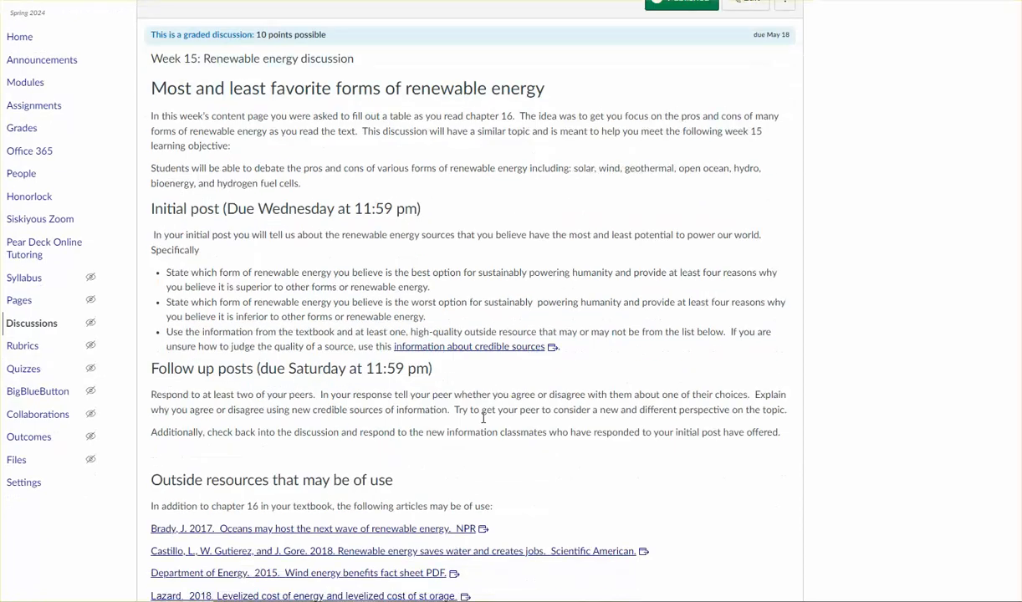
scroll(down, 3)
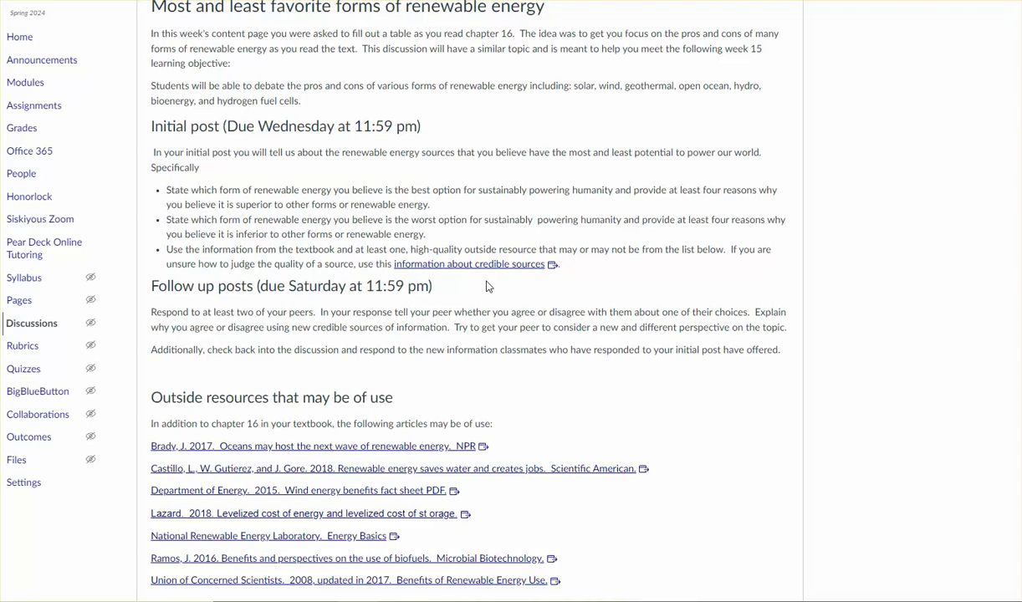
mouse_move(469, 263)
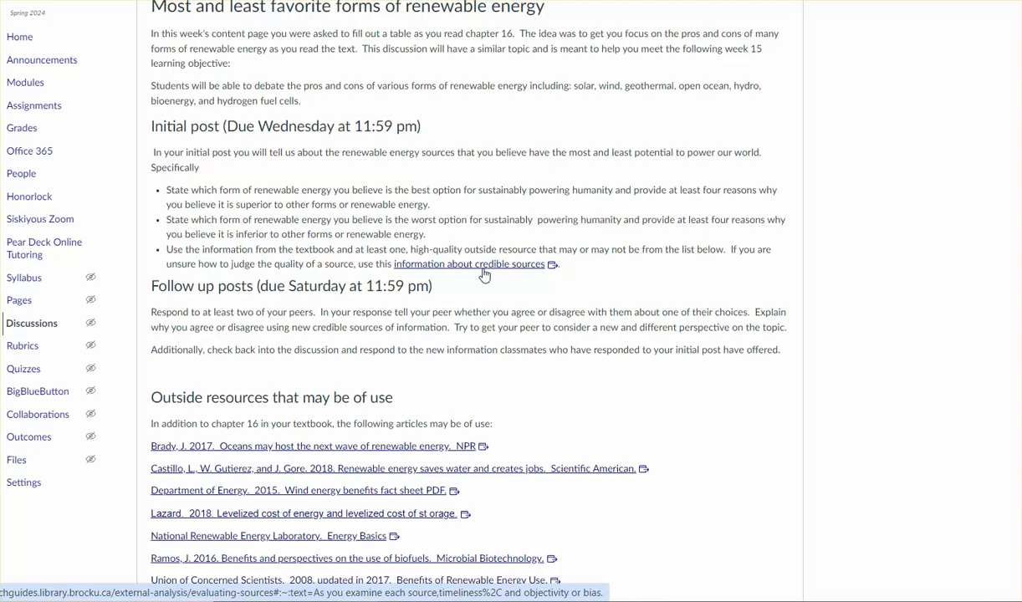
scroll(down, 3)
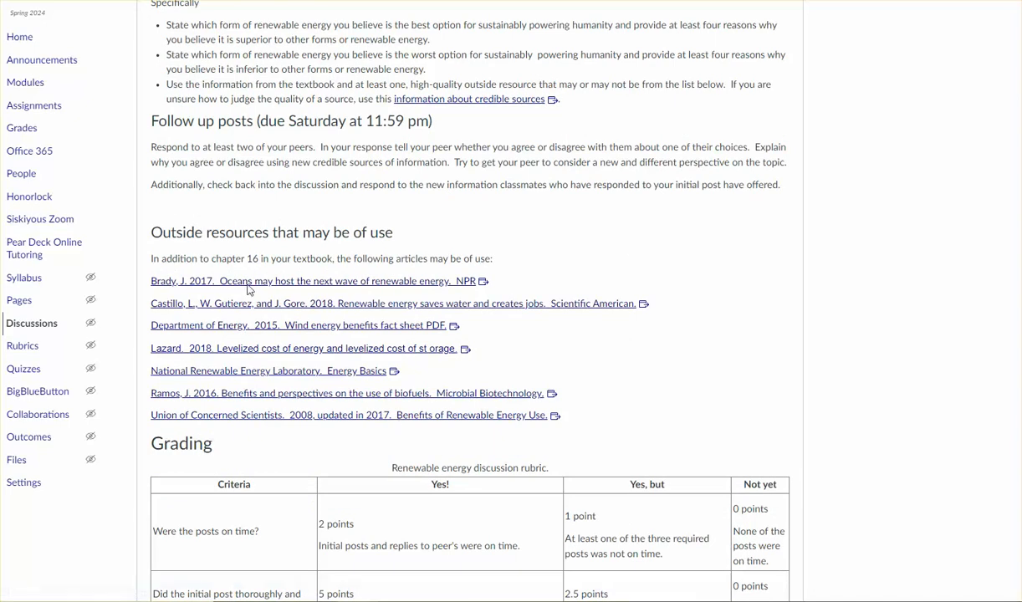
mouse_move(777, 302)
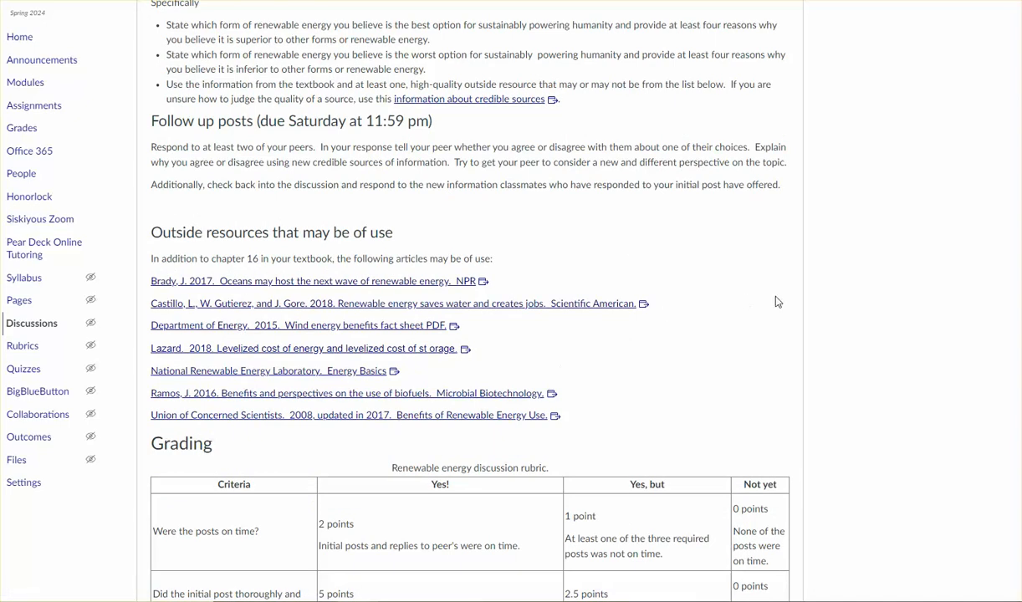
scroll(down, 3)
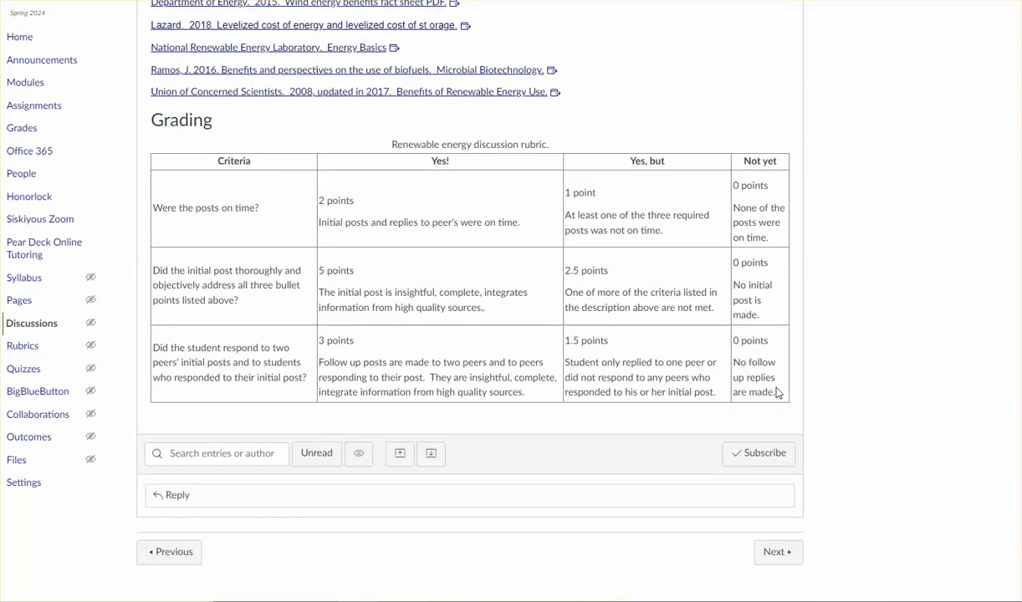
mouse_move(774, 391)
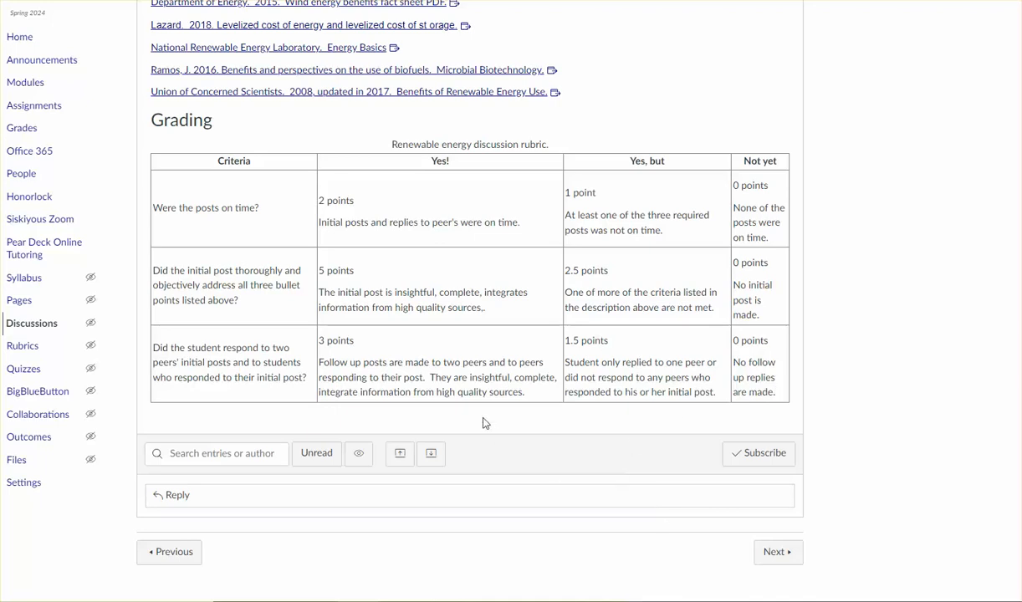
mouse_move(751, 567)
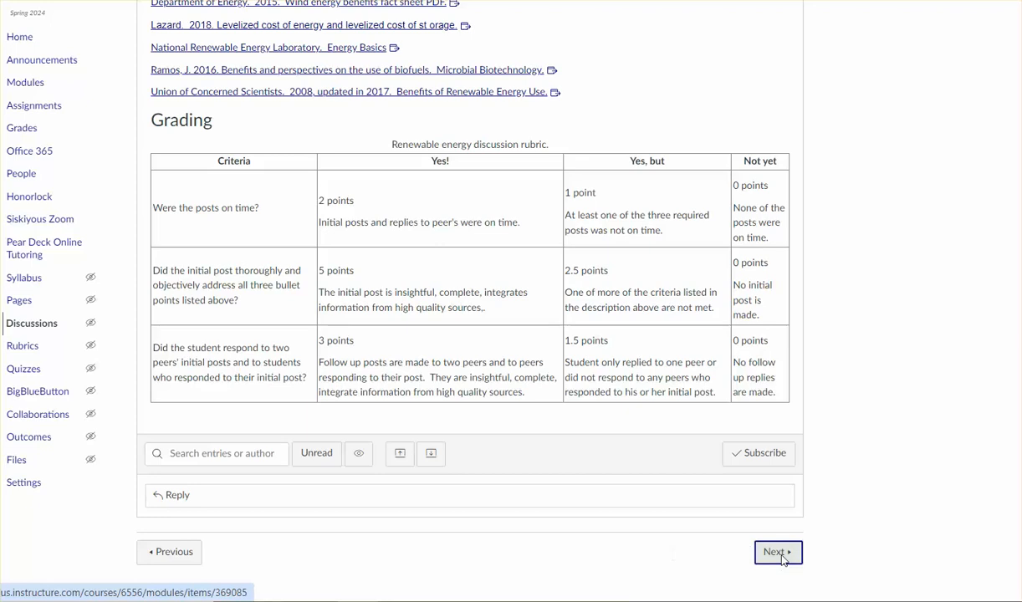
- Open the Renewable energy lab (tabs) page and review its pros and cons table through offshore wind
click(777, 552)
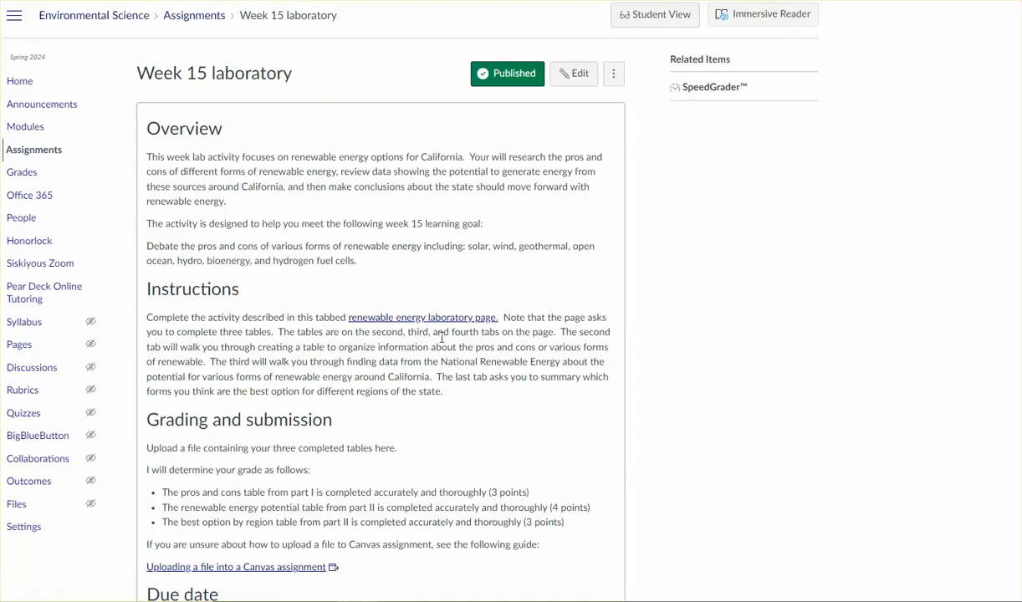
click(423, 317)
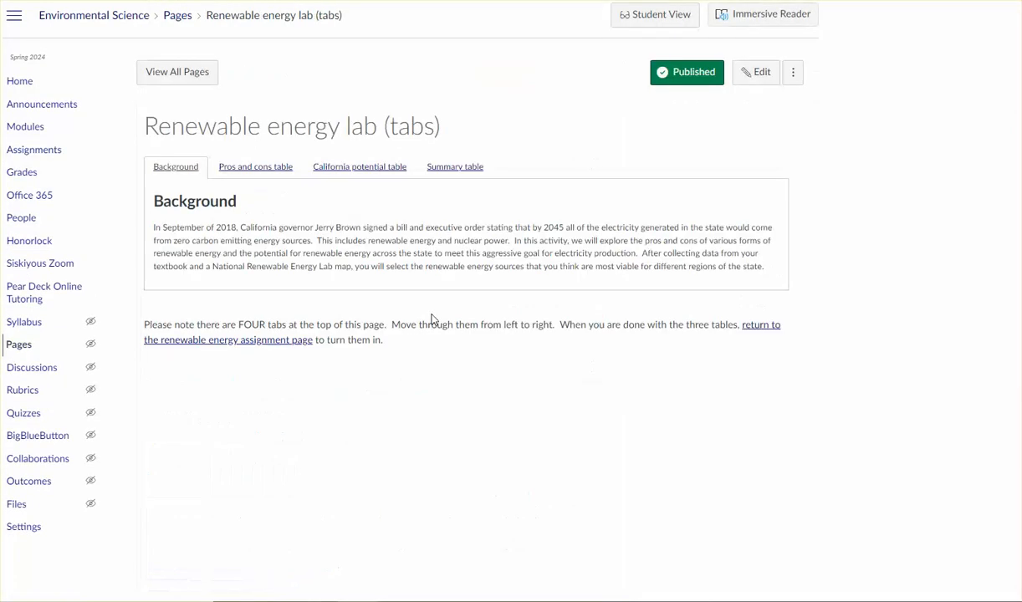
click(255, 166)
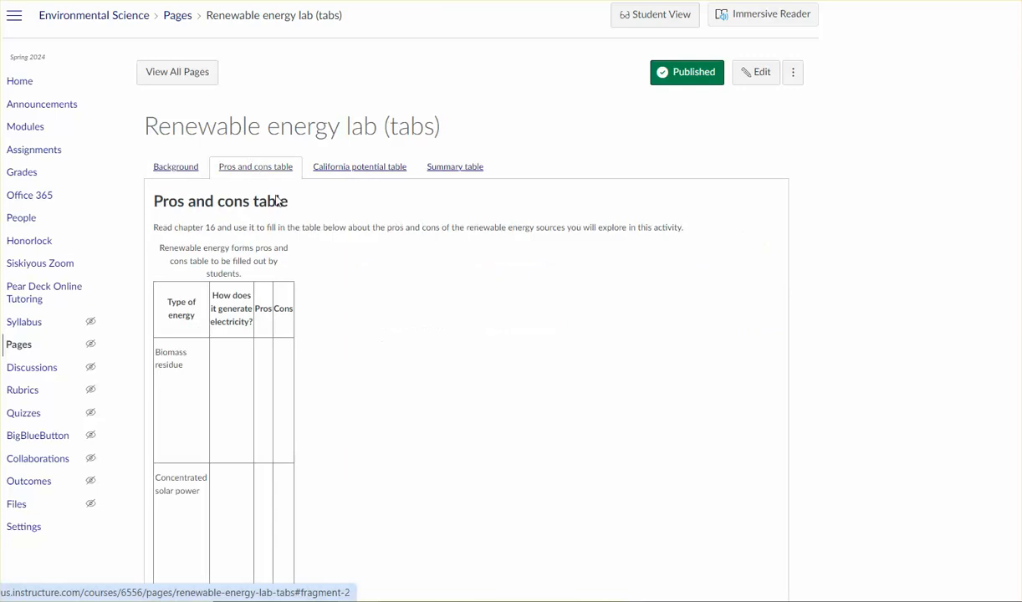
scroll(down, 3)
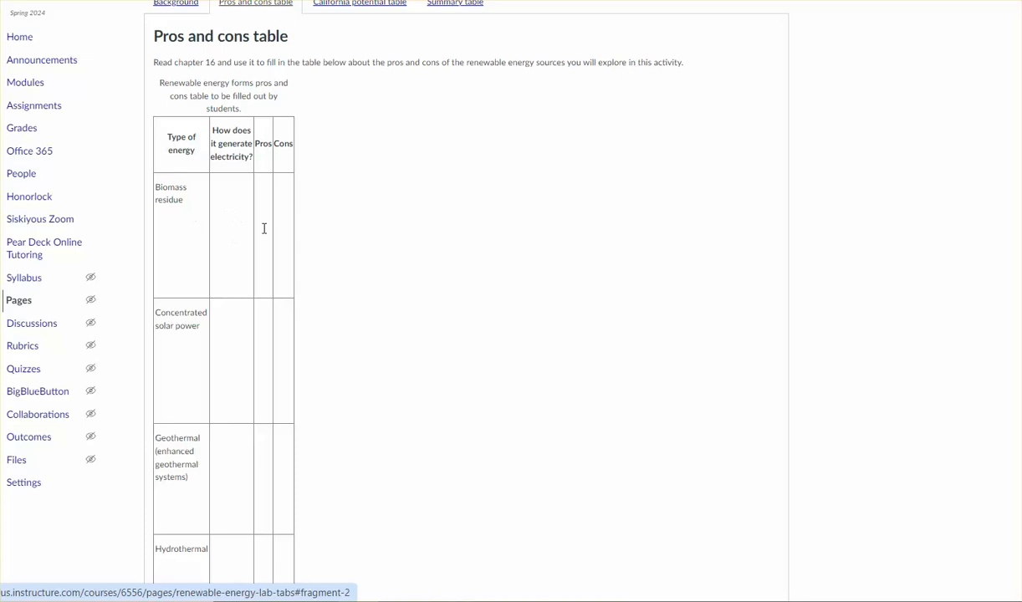
mouse_move(237, 239)
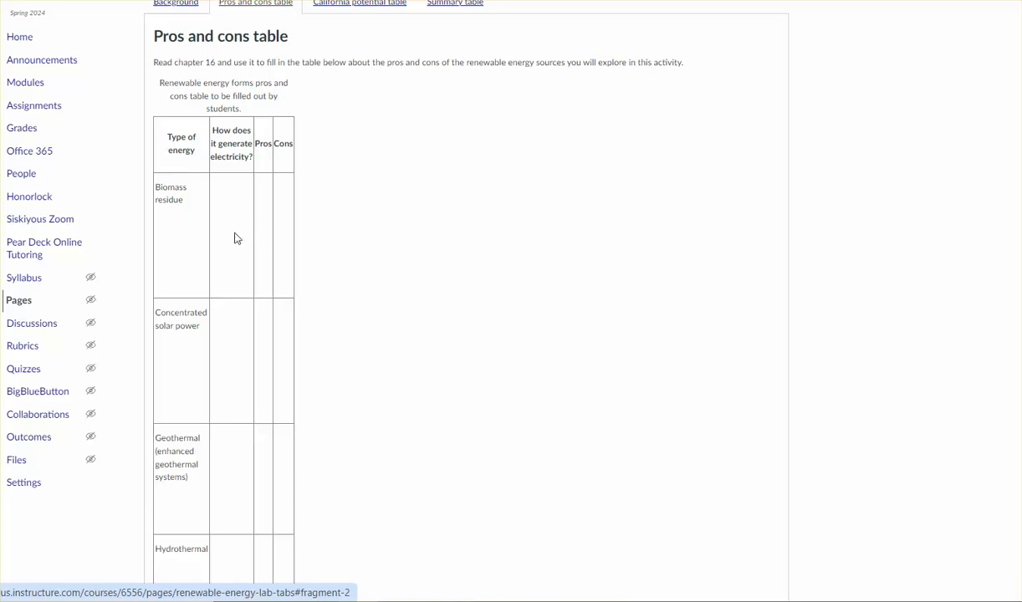
mouse_move(238, 203)
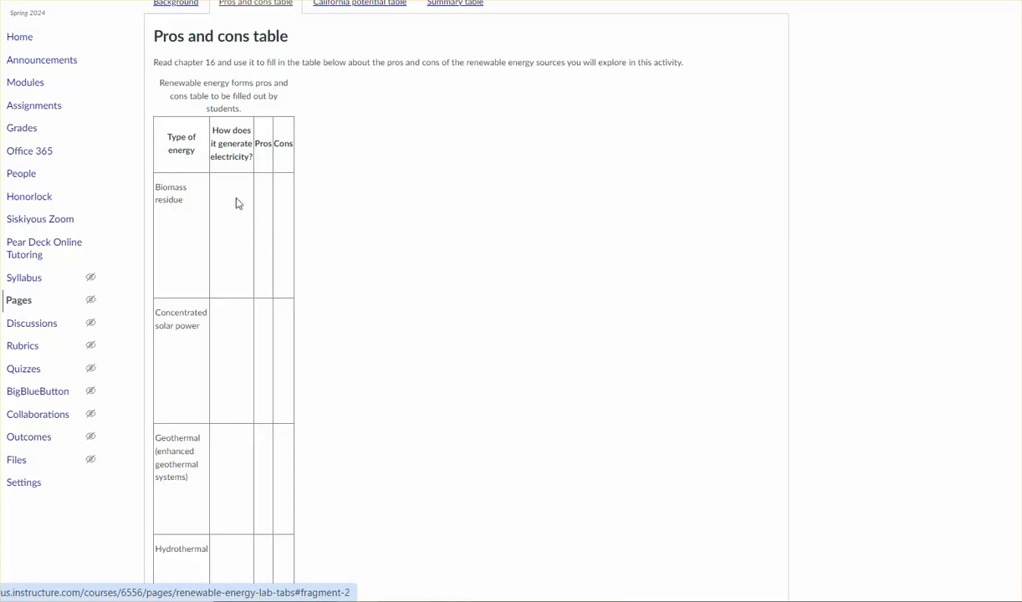
mouse_move(187, 302)
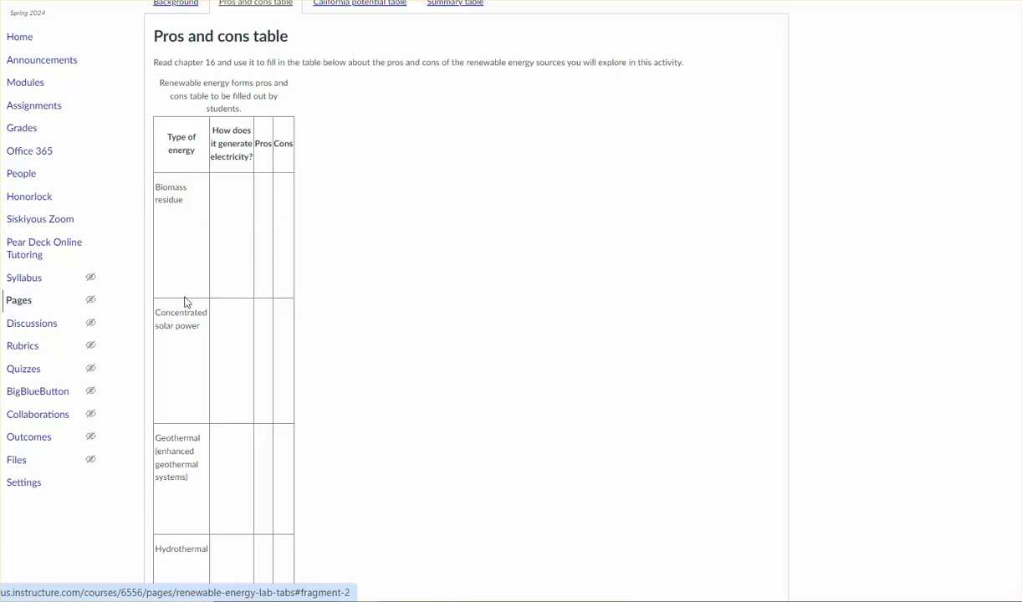
scroll(down, 3)
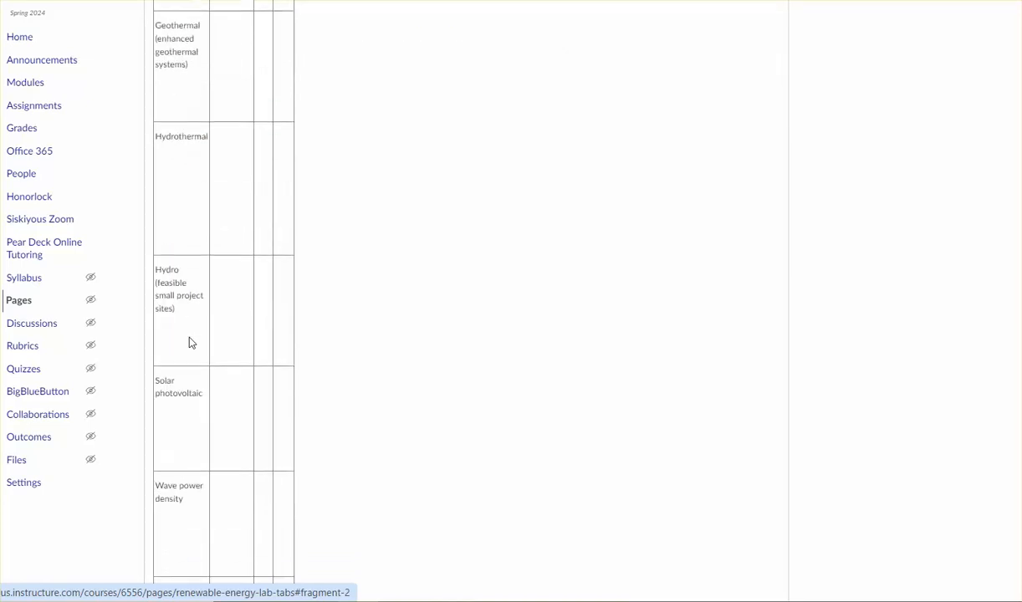
scroll(down, 3)
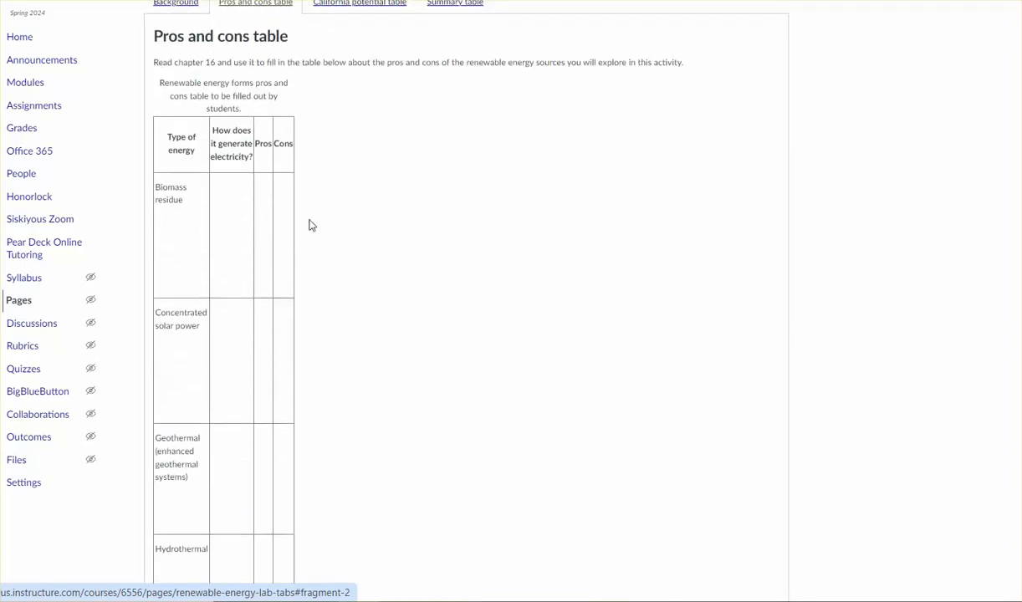
mouse_move(387, 248)
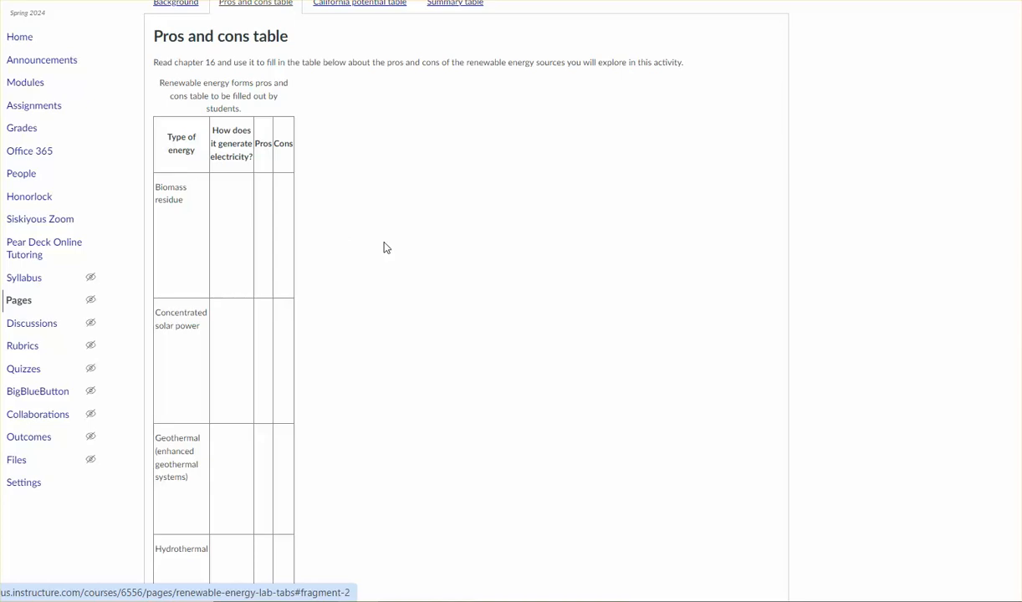
scroll(down, 3)
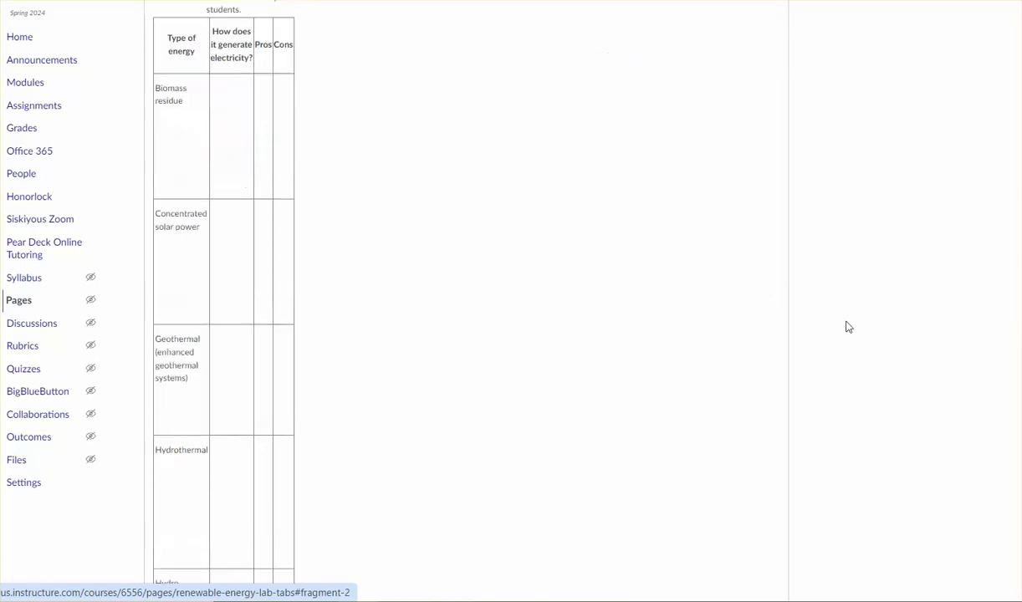
scroll(down, 3)
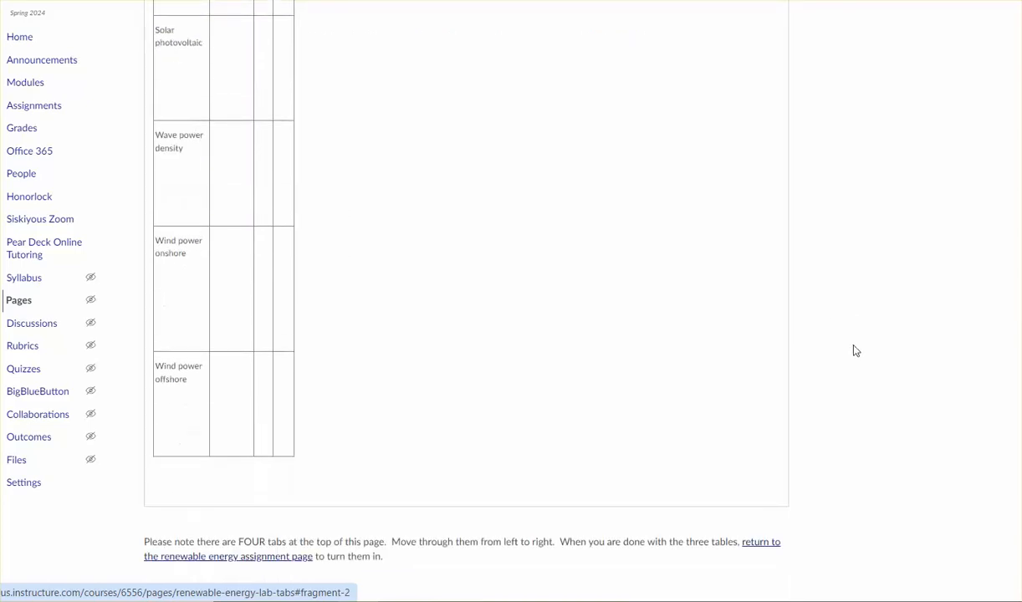
scroll(up, 3)
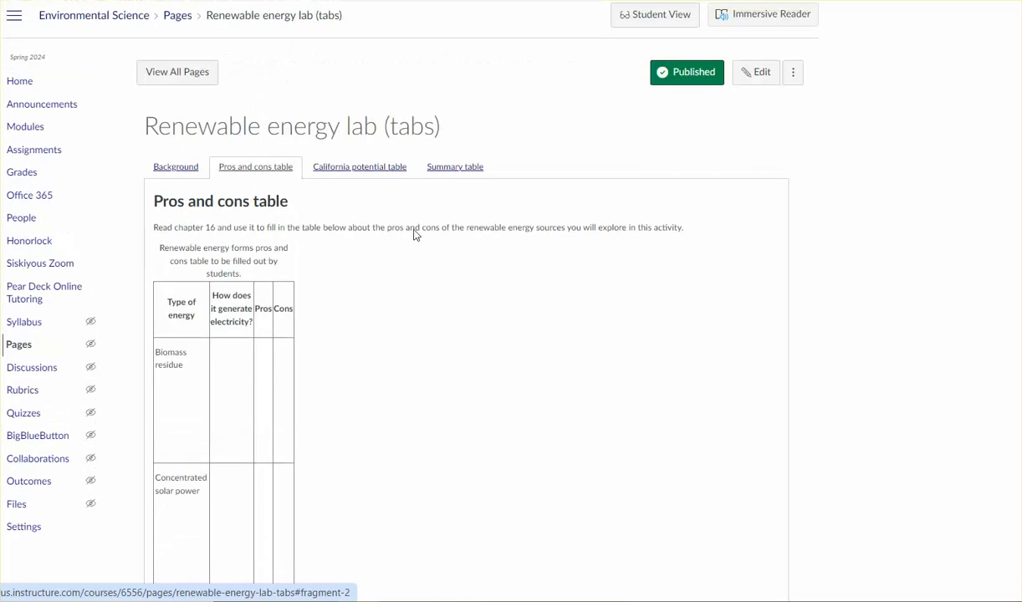
- Review the California potential tab's resource maps and empty regions table through wave power density
click(359, 166)
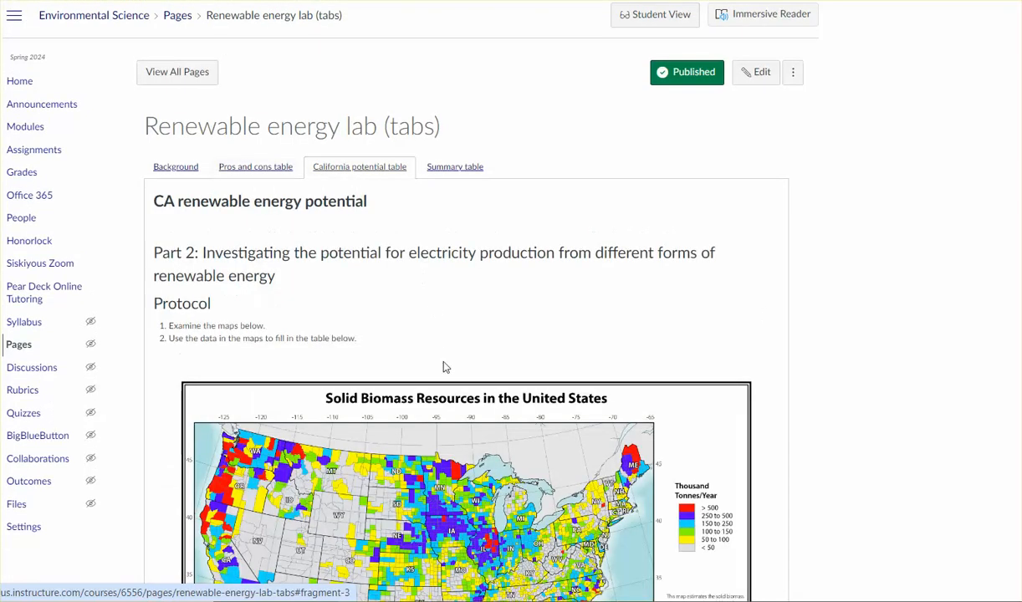
scroll(down, 3)
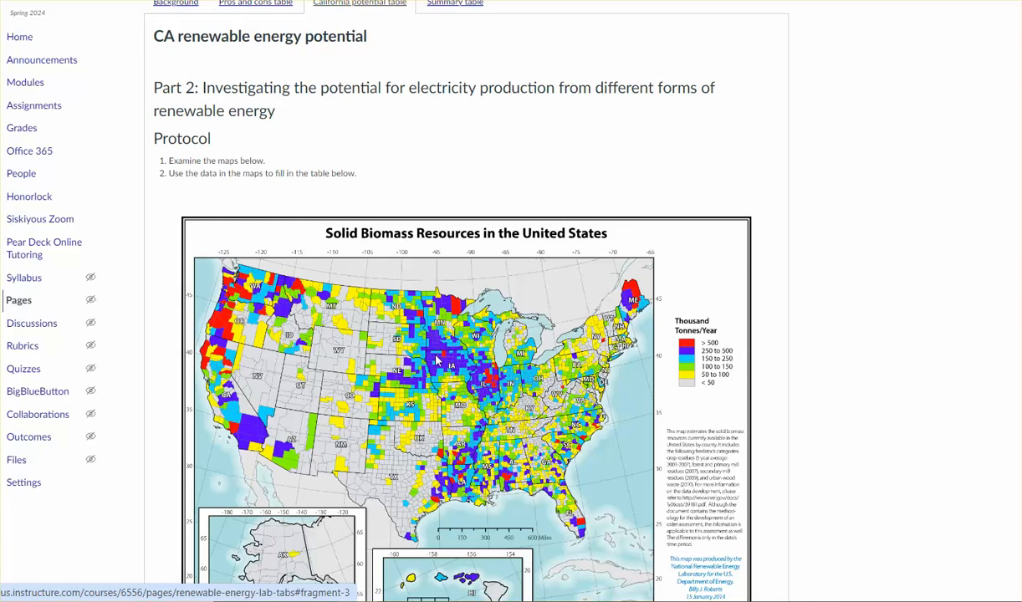
scroll(down, 3)
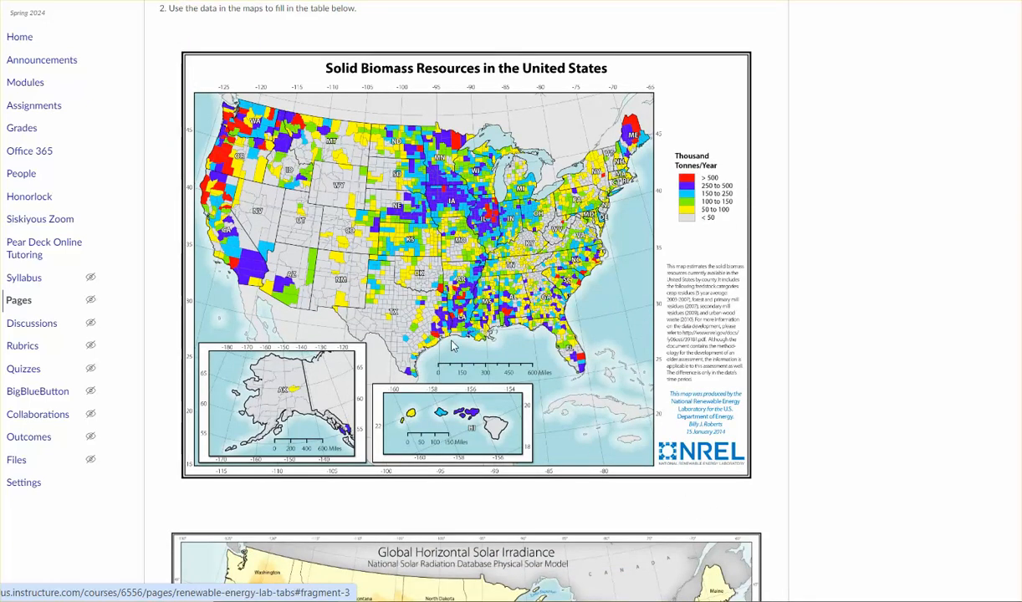
mouse_move(418, 301)
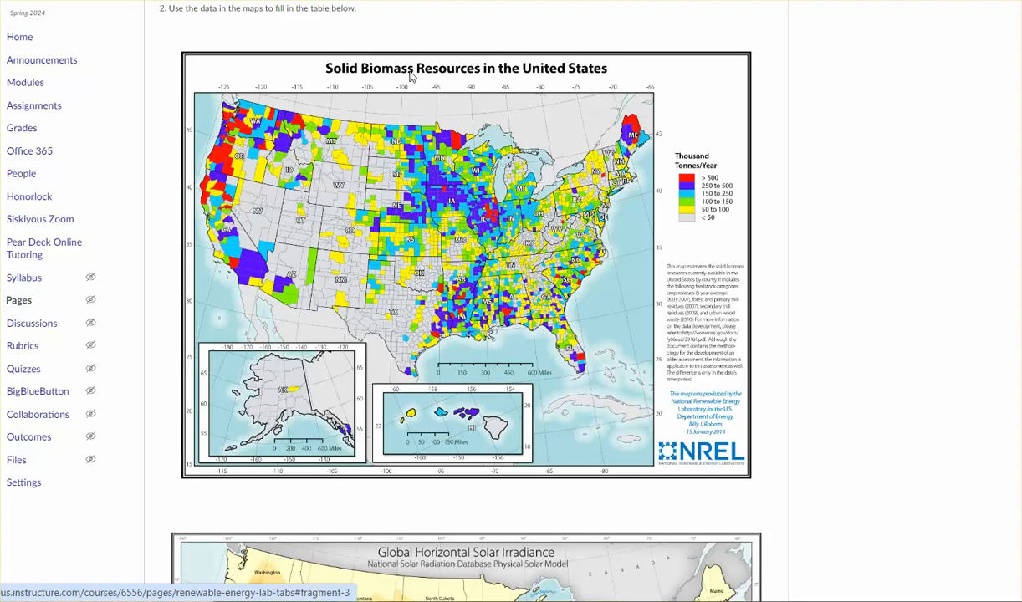
scroll(down, 3)
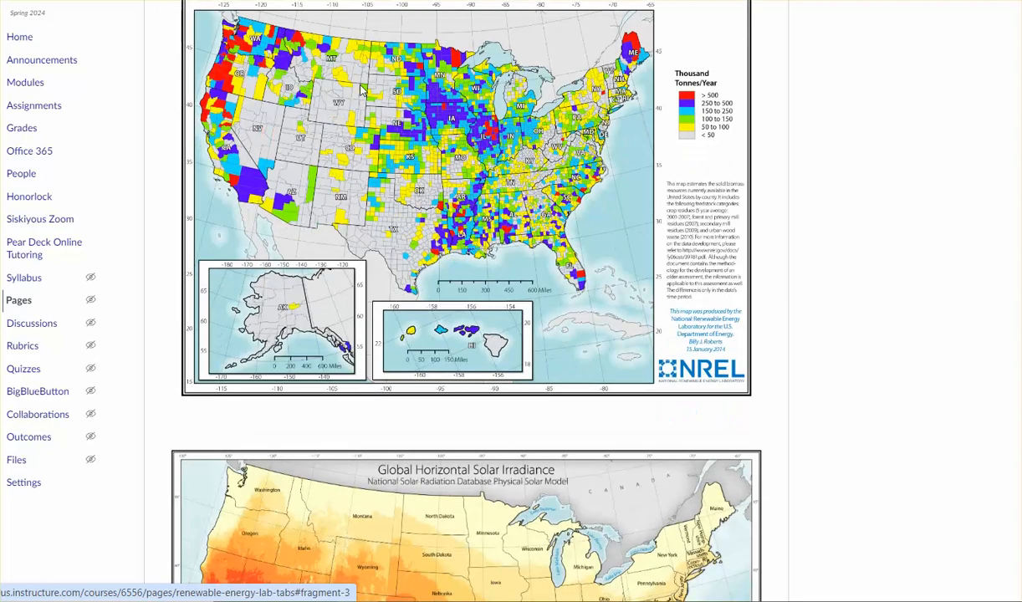
scroll(down, 3)
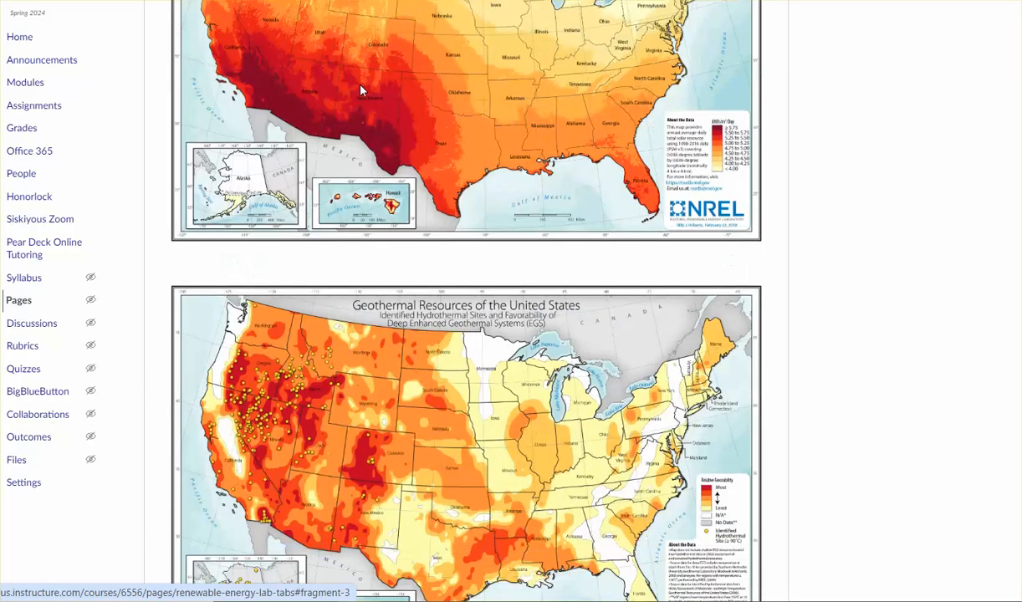
scroll(down, 3)
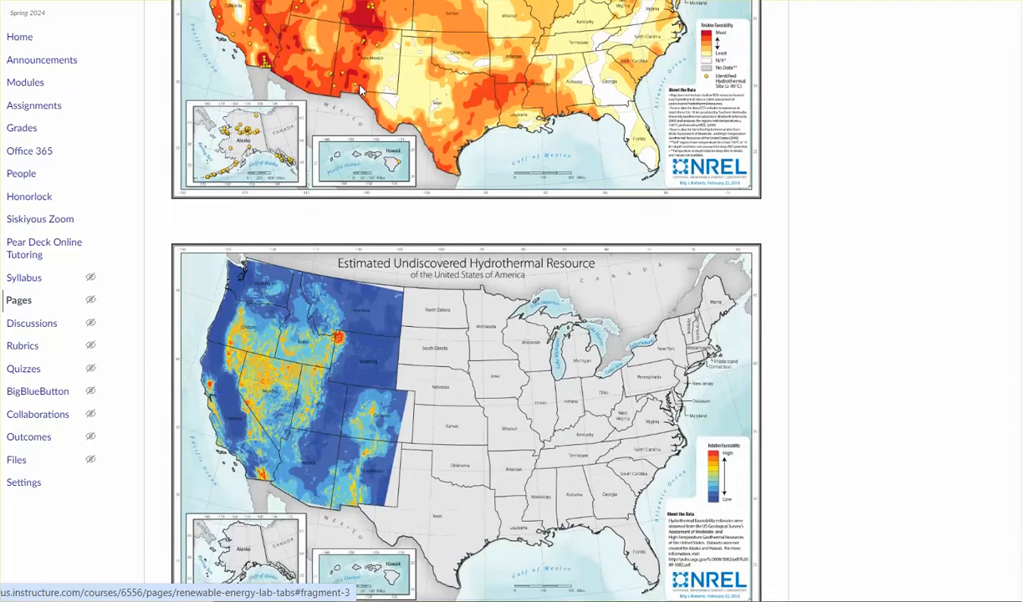
scroll(down, 3)
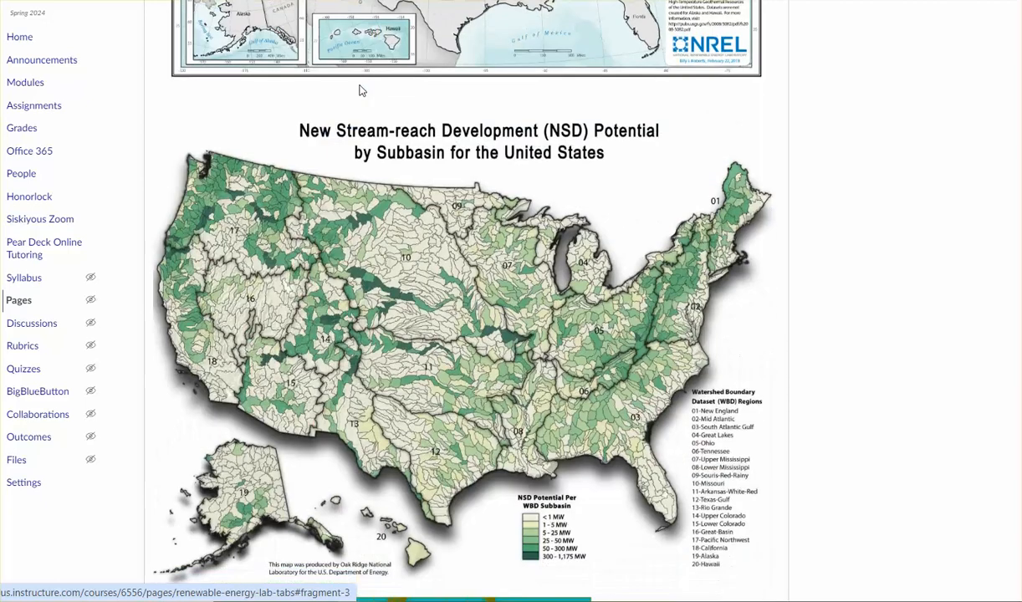
scroll(down, 3)
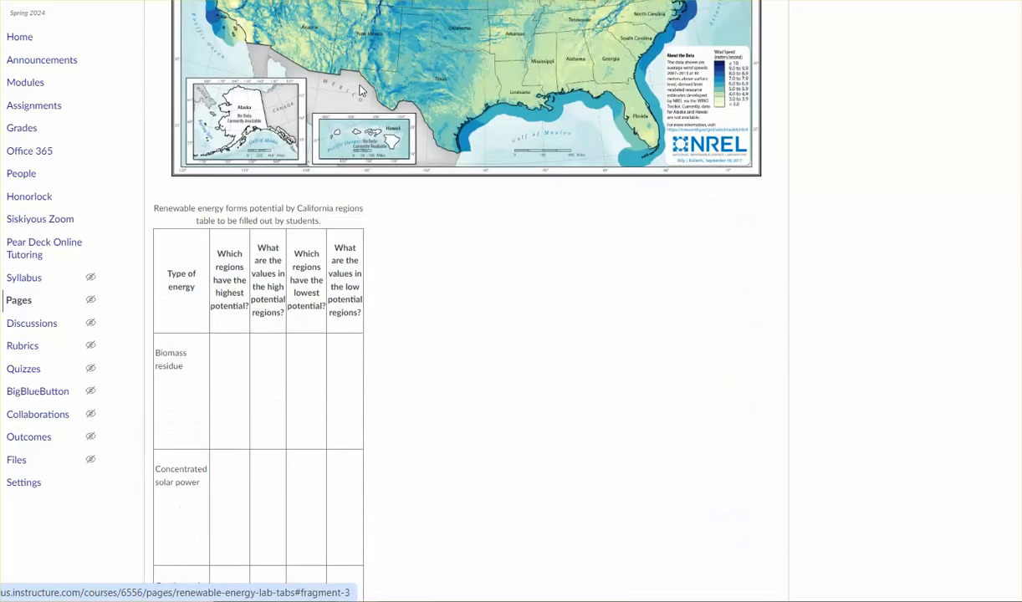
scroll(down, 3)
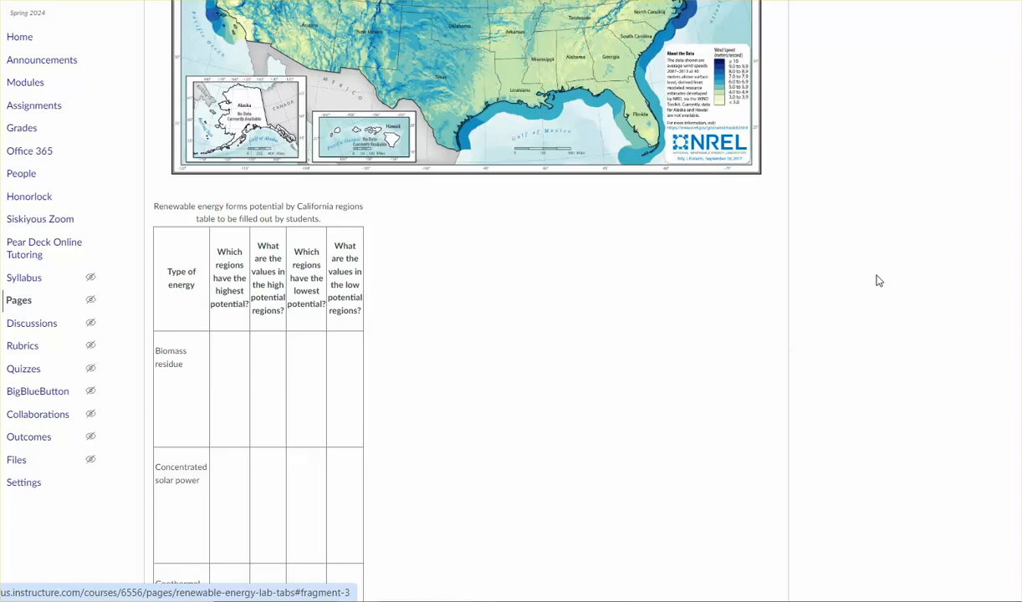
mouse_move(246, 379)
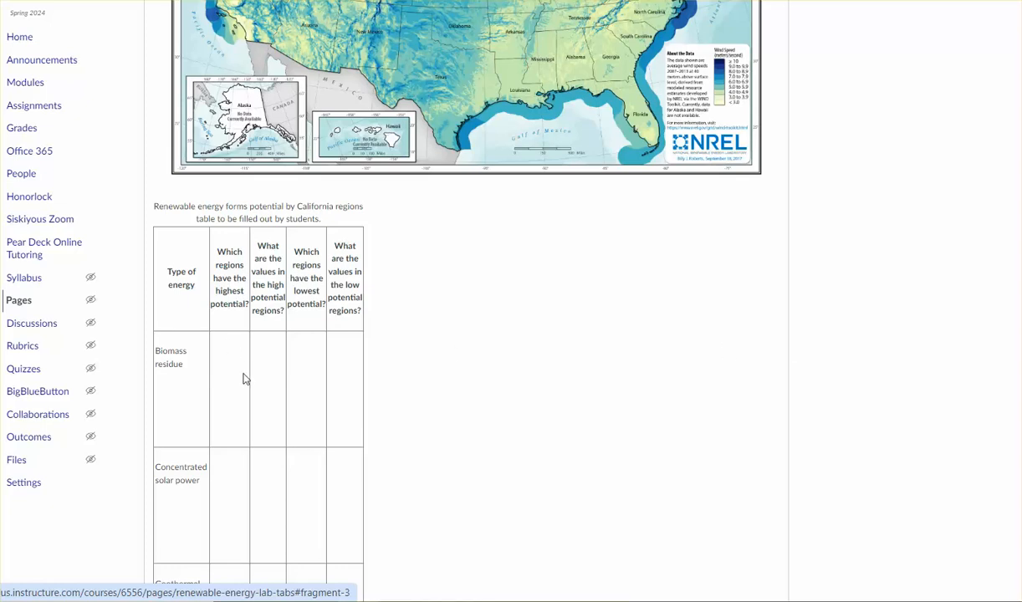
mouse_move(194, 362)
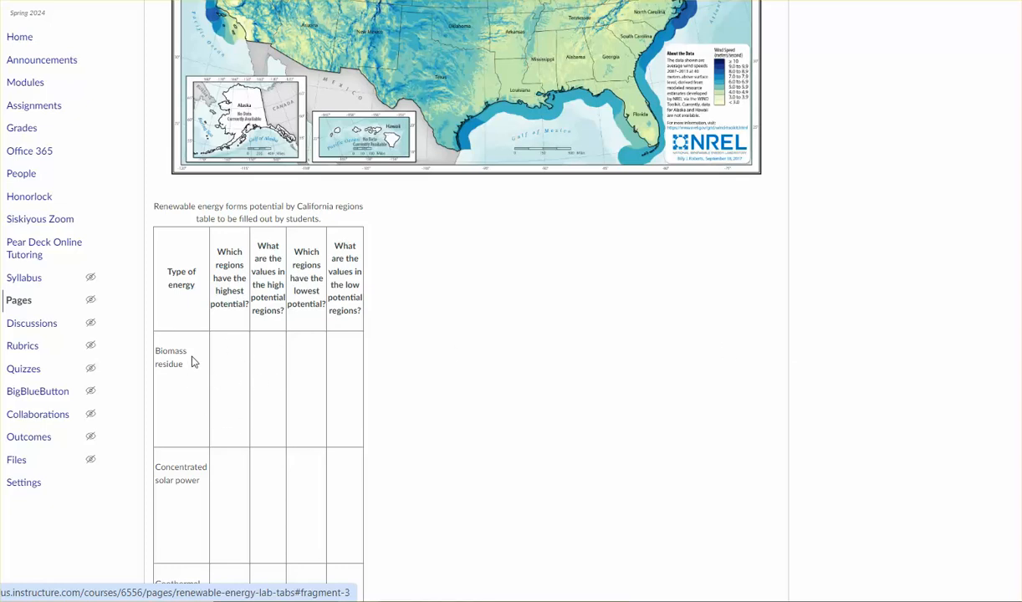
mouse_move(224, 434)
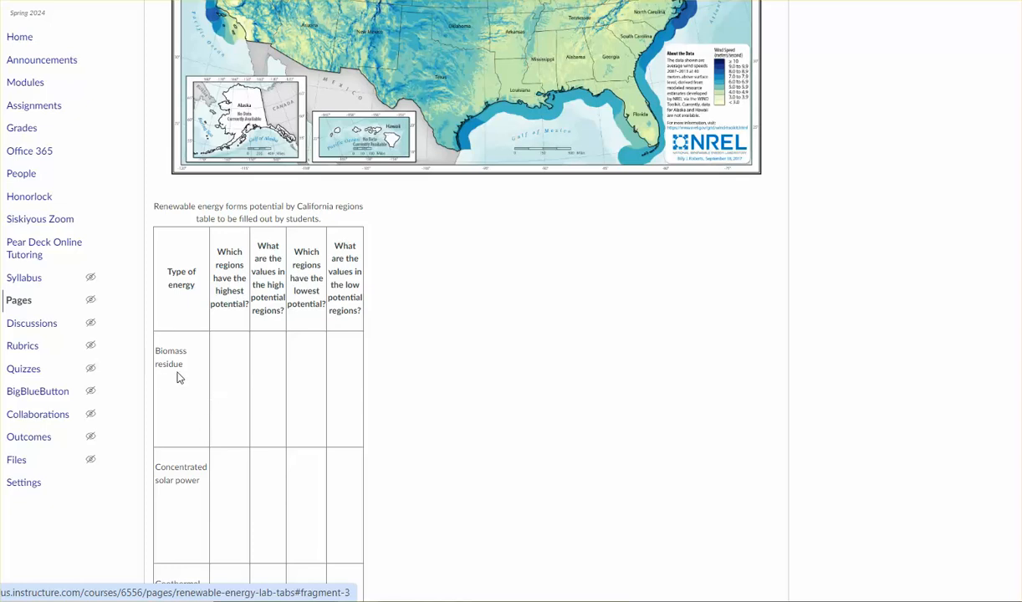
mouse_move(307, 384)
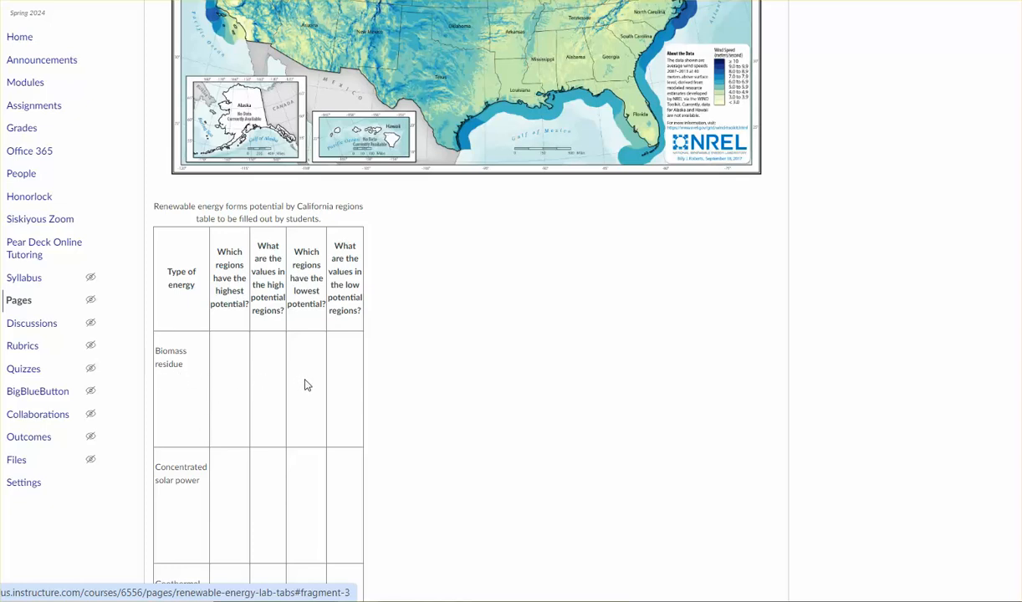
mouse_move(209, 414)
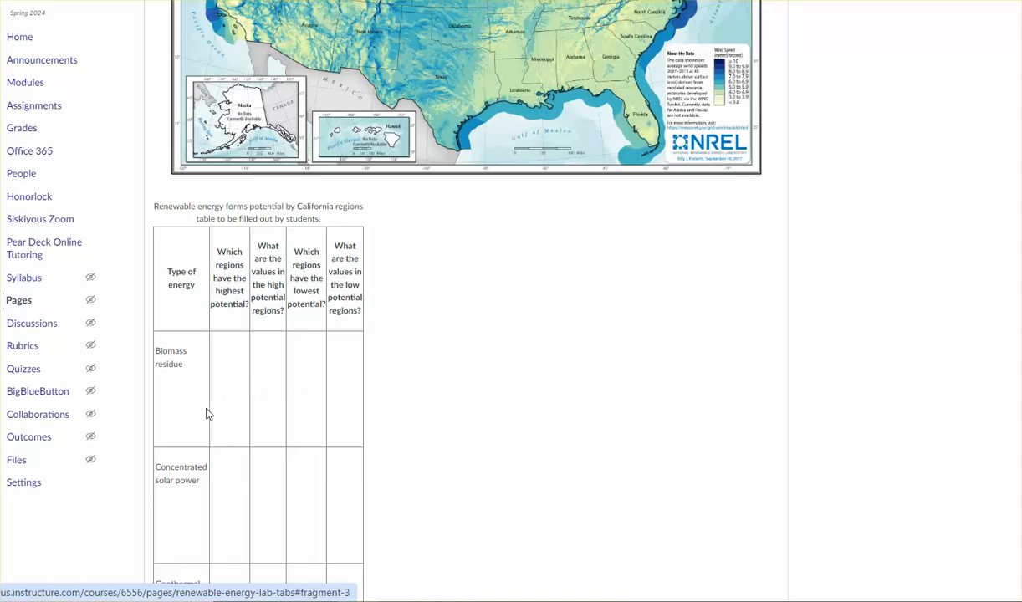
scroll(down, 3)
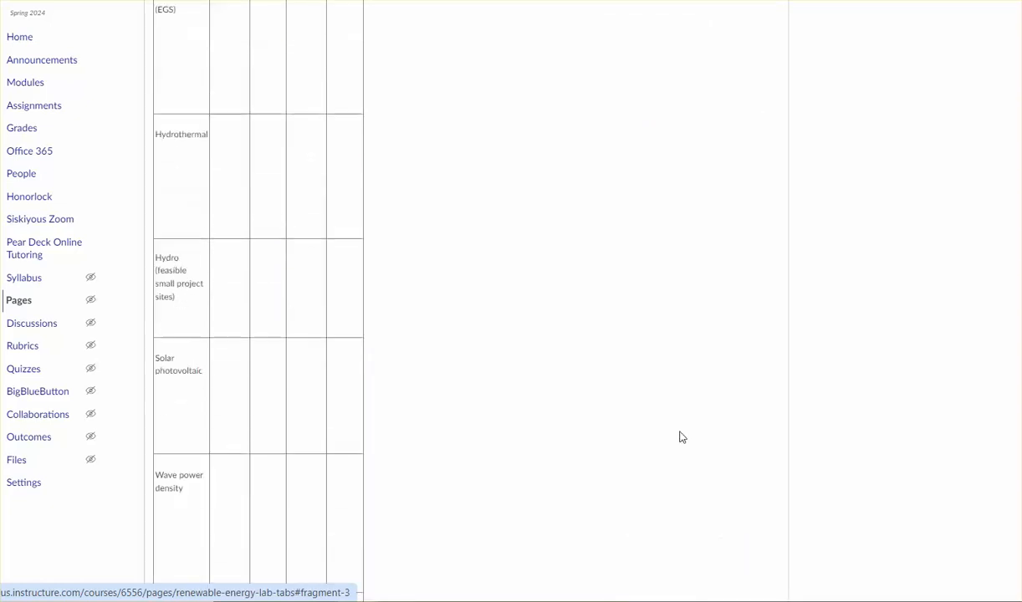
scroll(down, 3)
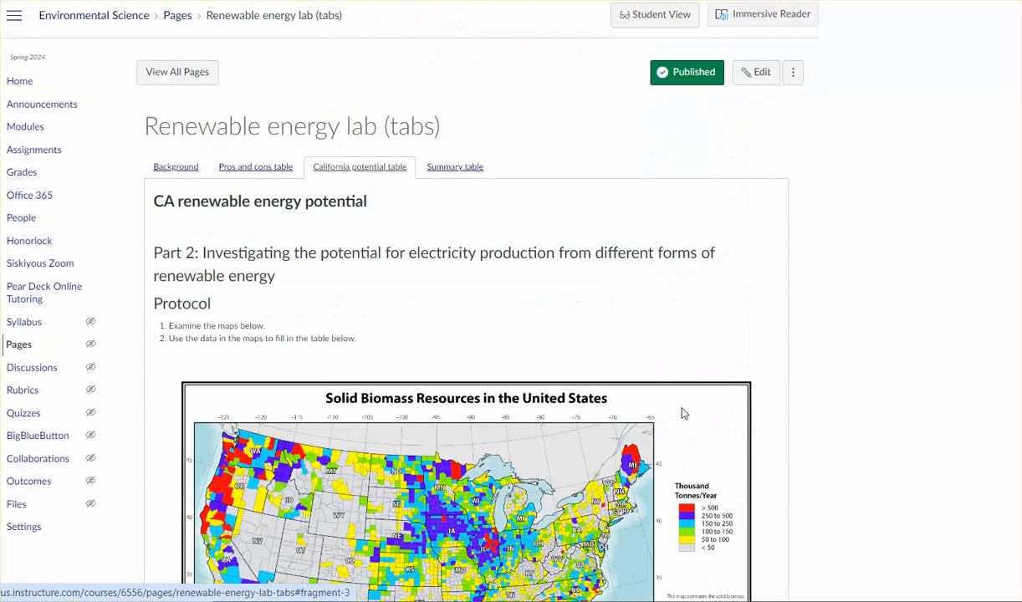
- View the Summary table tab matching energy forms to California regions
click(455, 166)
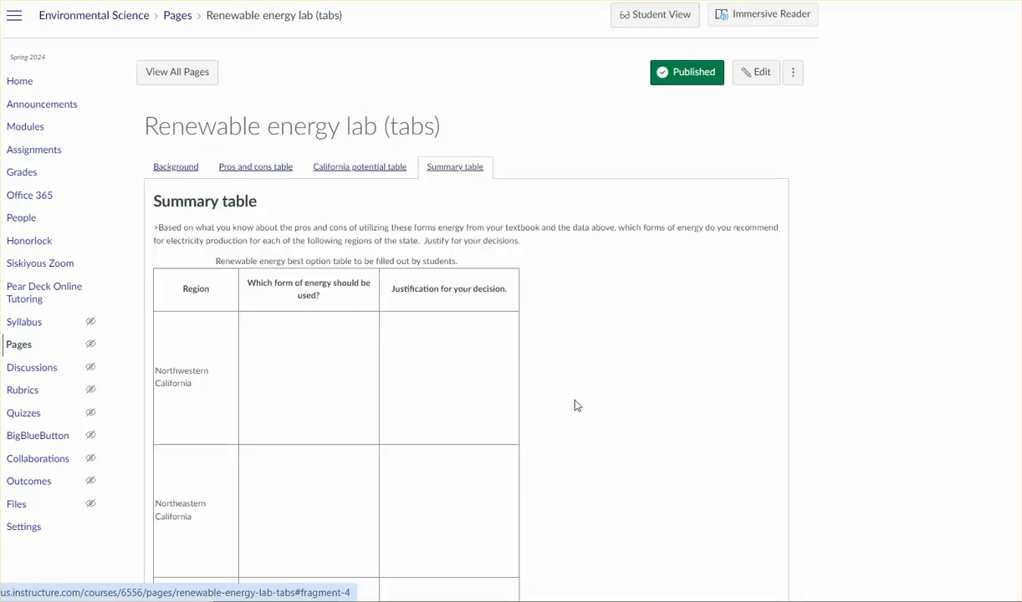
mouse_move(284, 411)
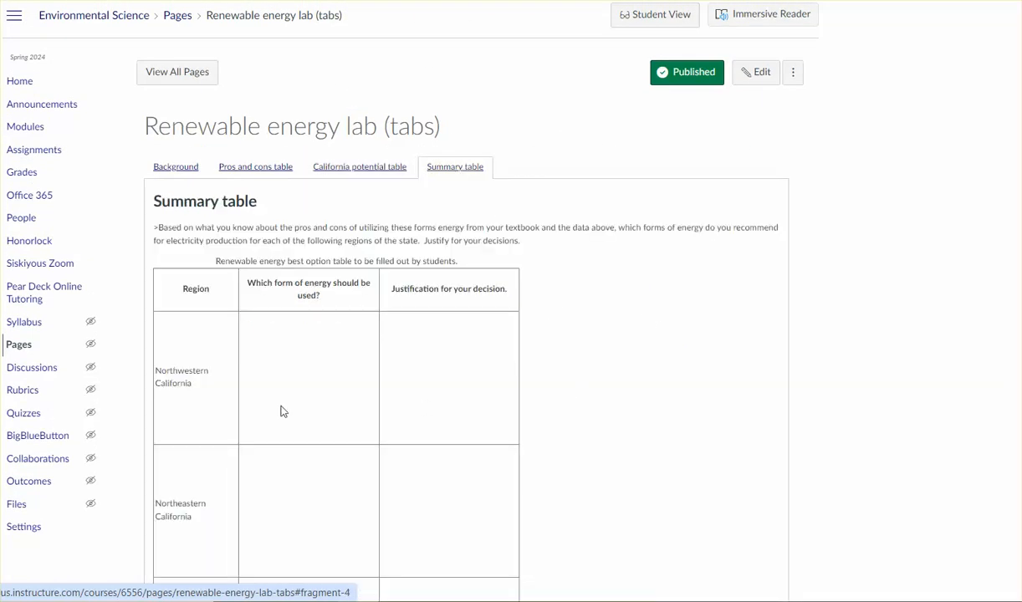
mouse_move(191, 447)
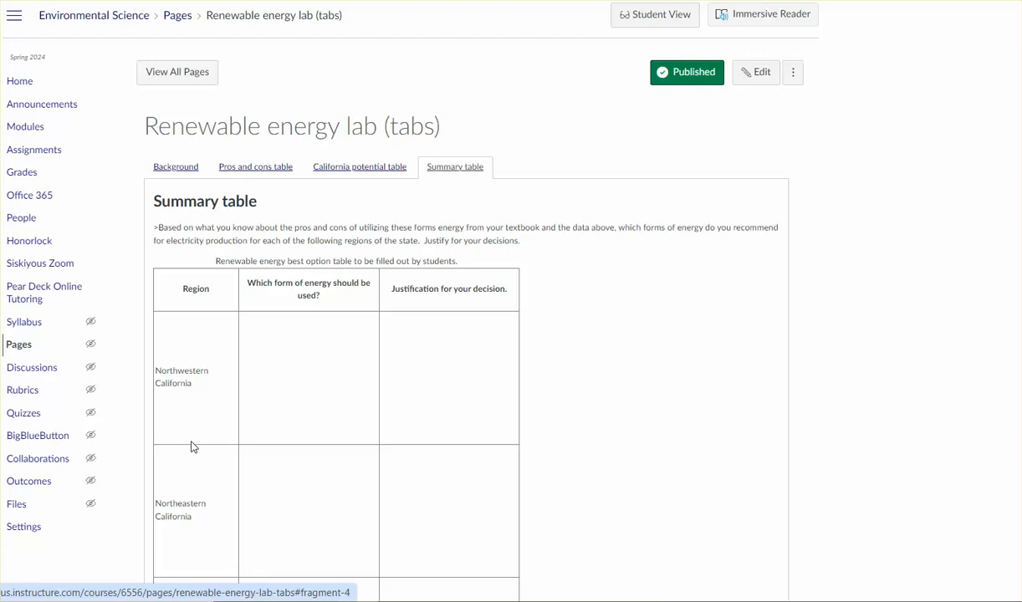
scroll(down, 3)
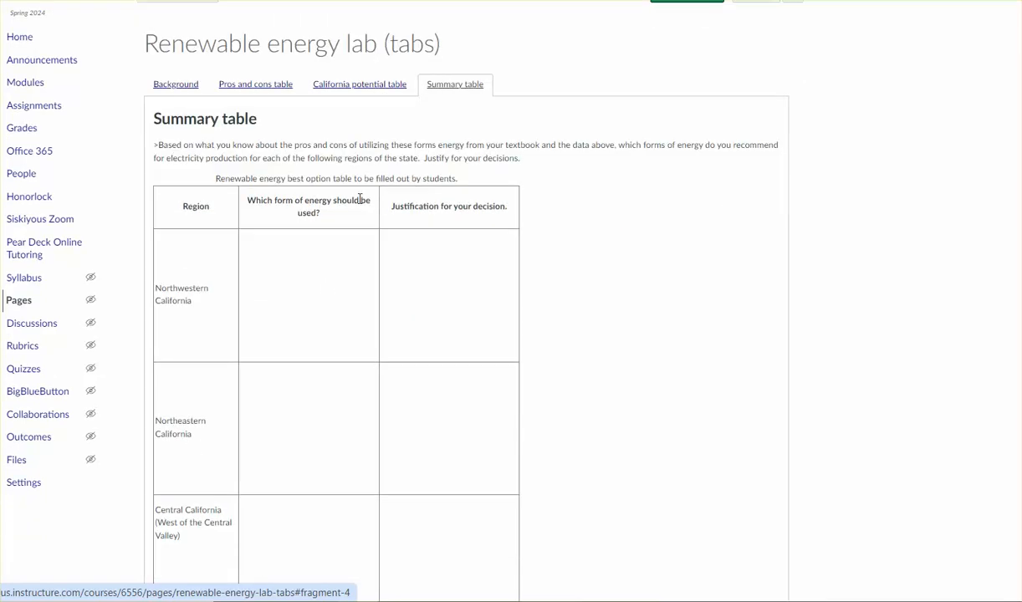
mouse_move(308, 287)
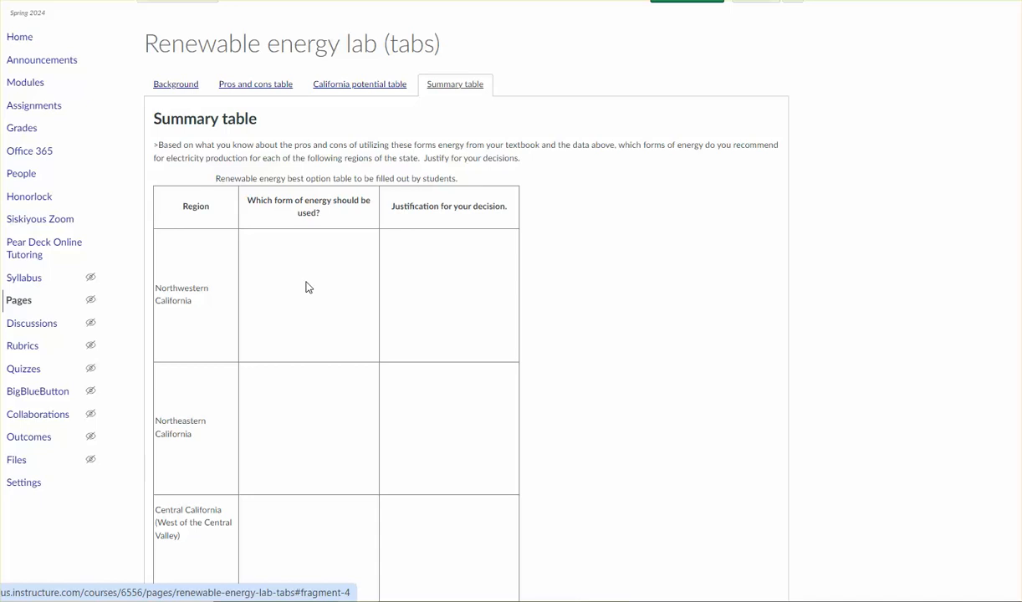
mouse_move(479, 308)
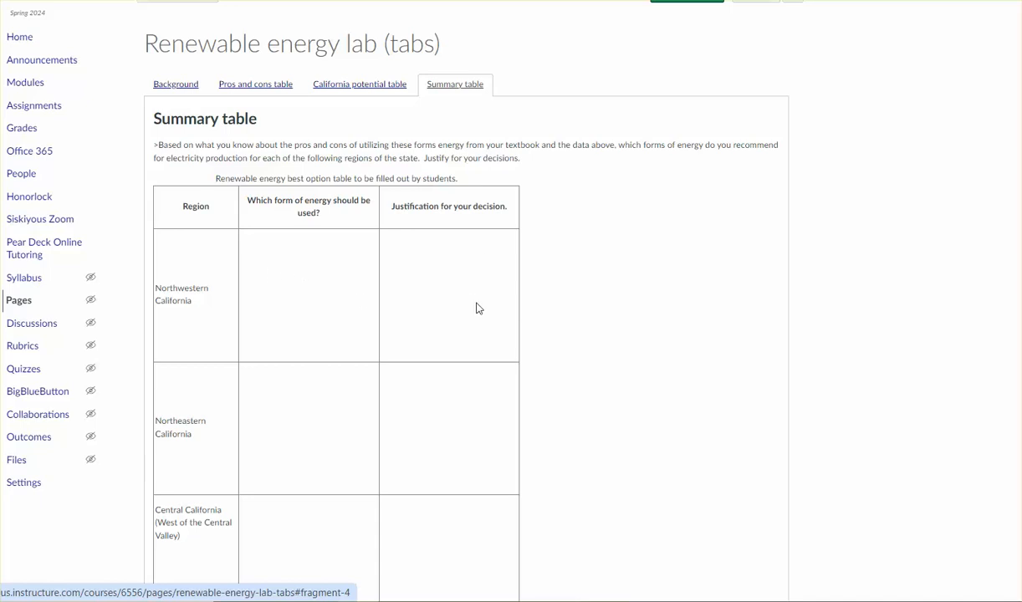
scroll(down, 3)
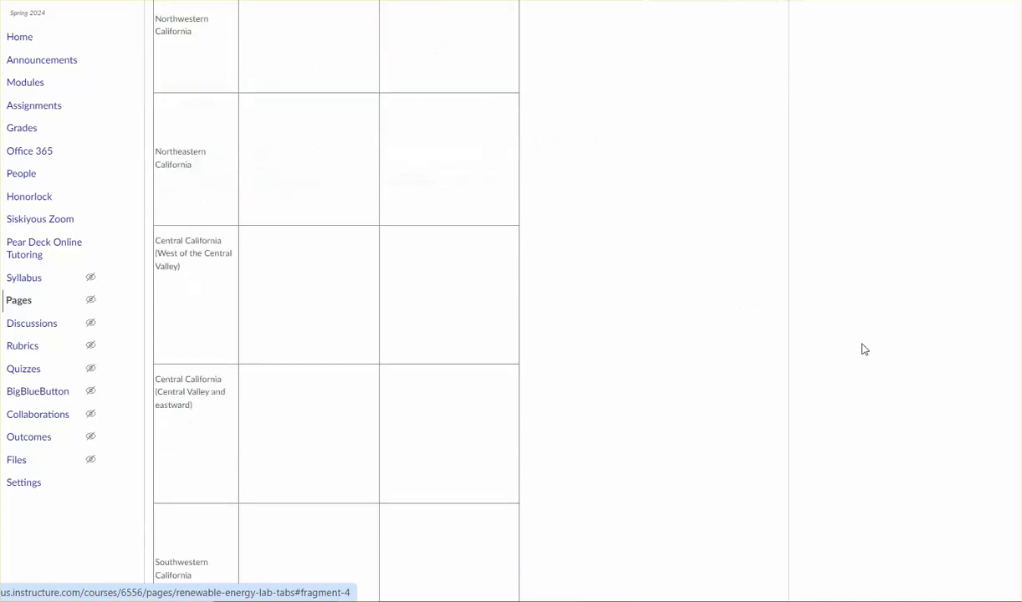
scroll(down, 3)
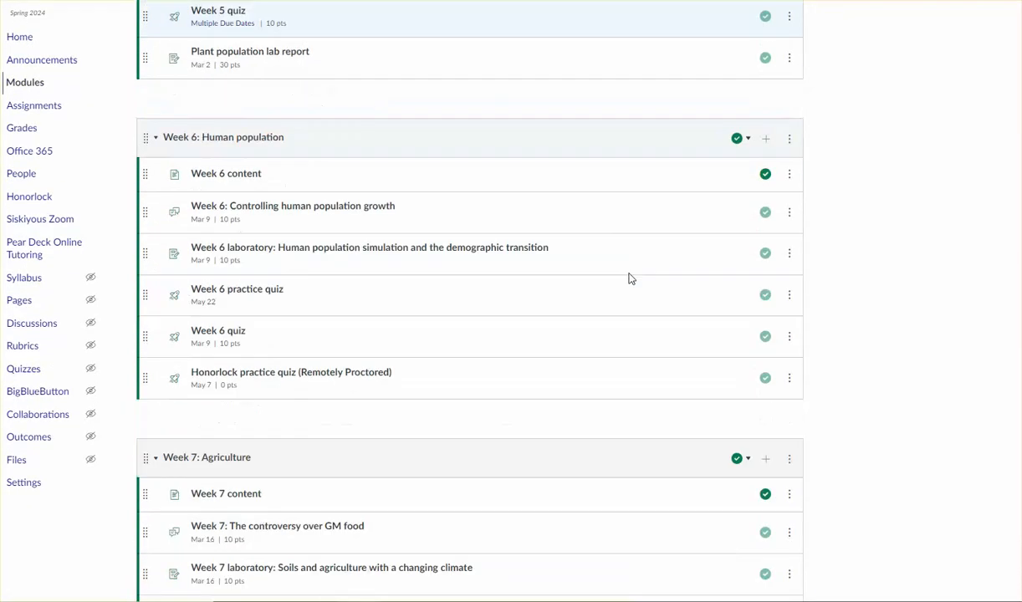
- Scroll the modules list to Week 15: Renewable energy and the Week 16 Exam 2 module
scroll(down, 3)
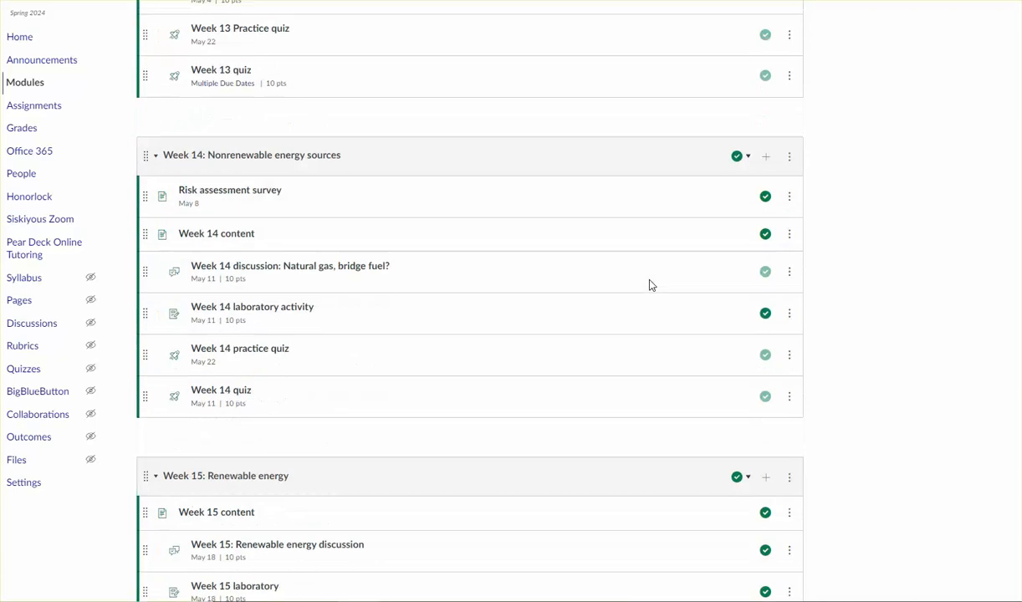
scroll(down, 3)
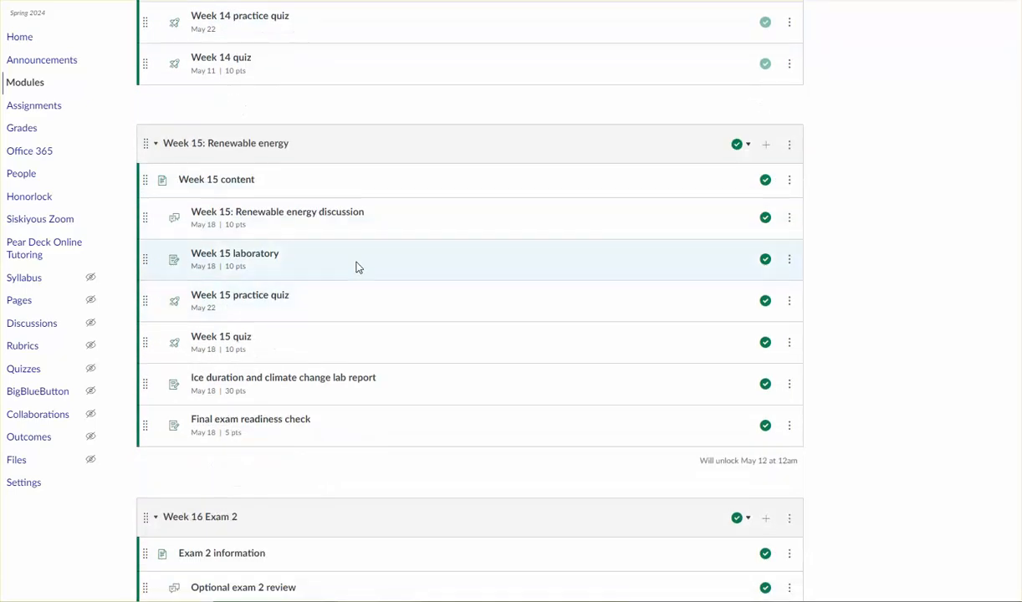
mouse_move(246, 218)
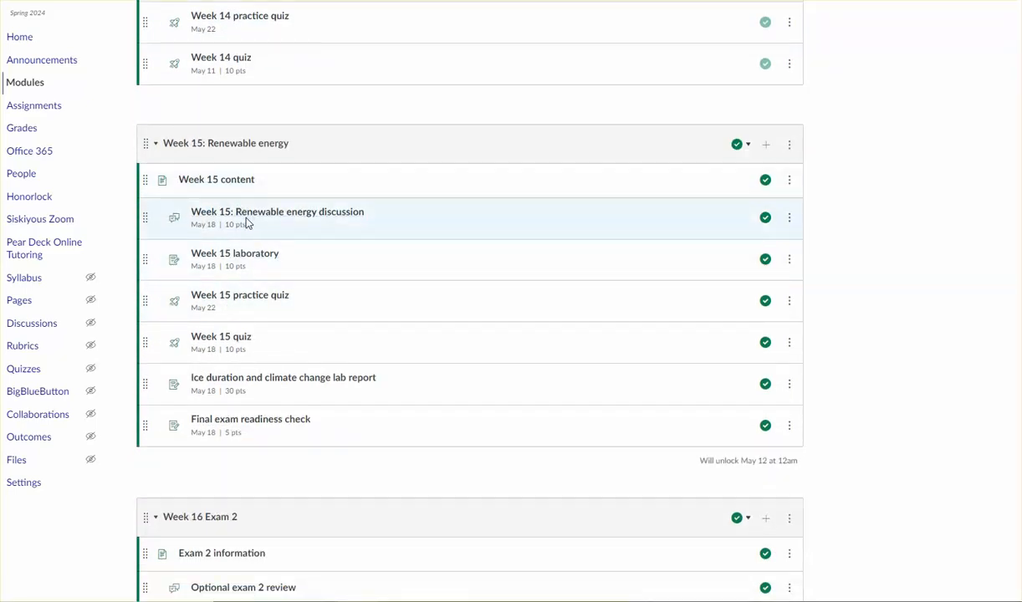
mouse_move(234, 253)
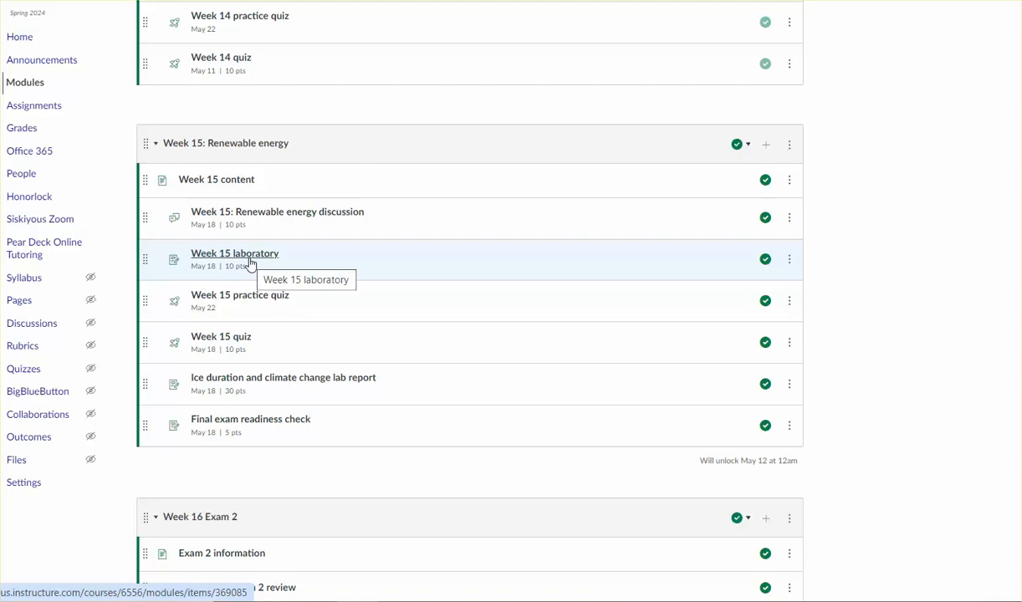
mouse_move(254, 299)
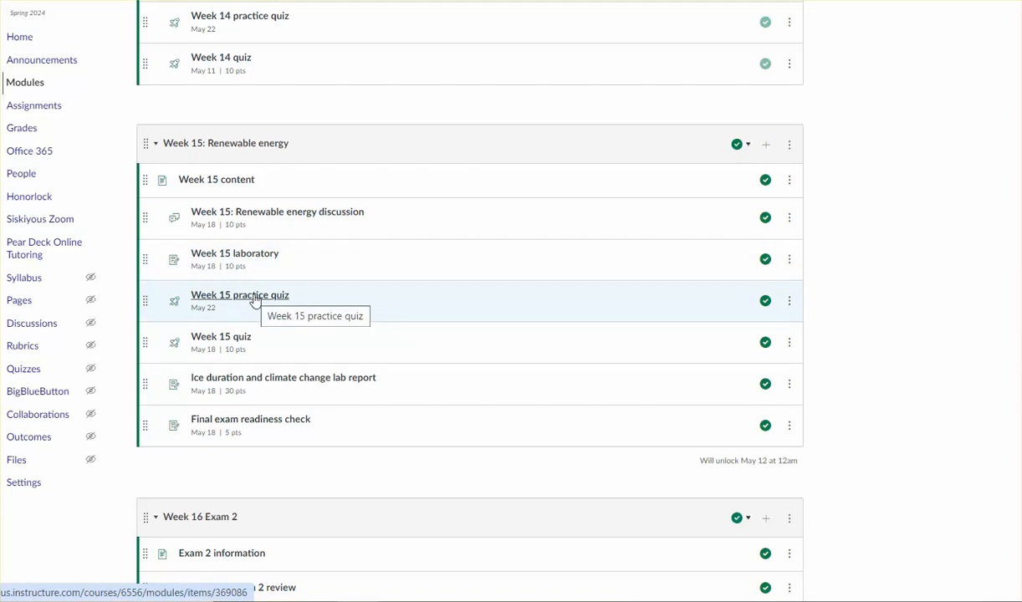
mouse_move(263, 297)
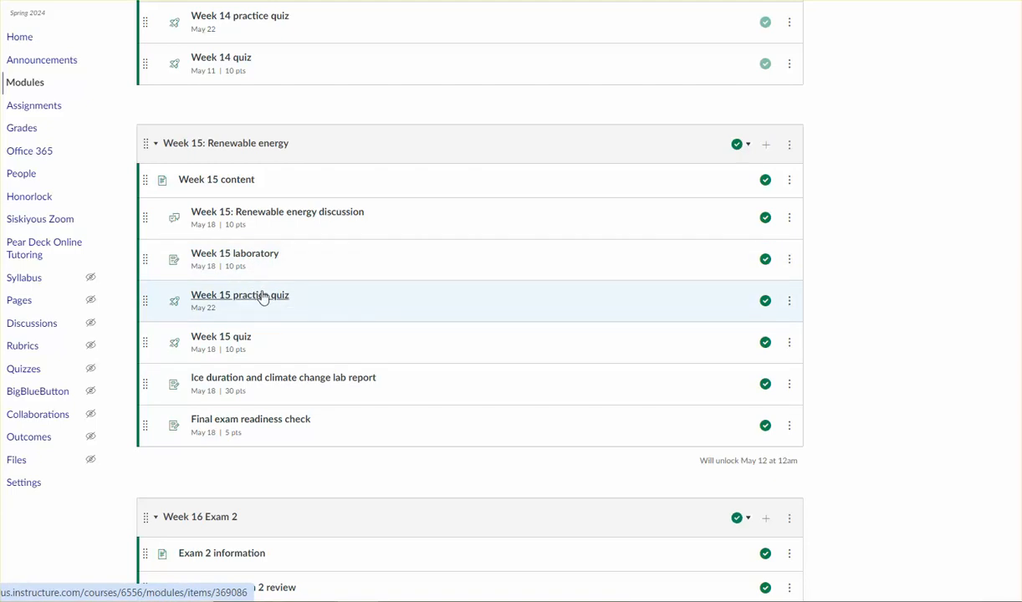
mouse_move(233, 344)
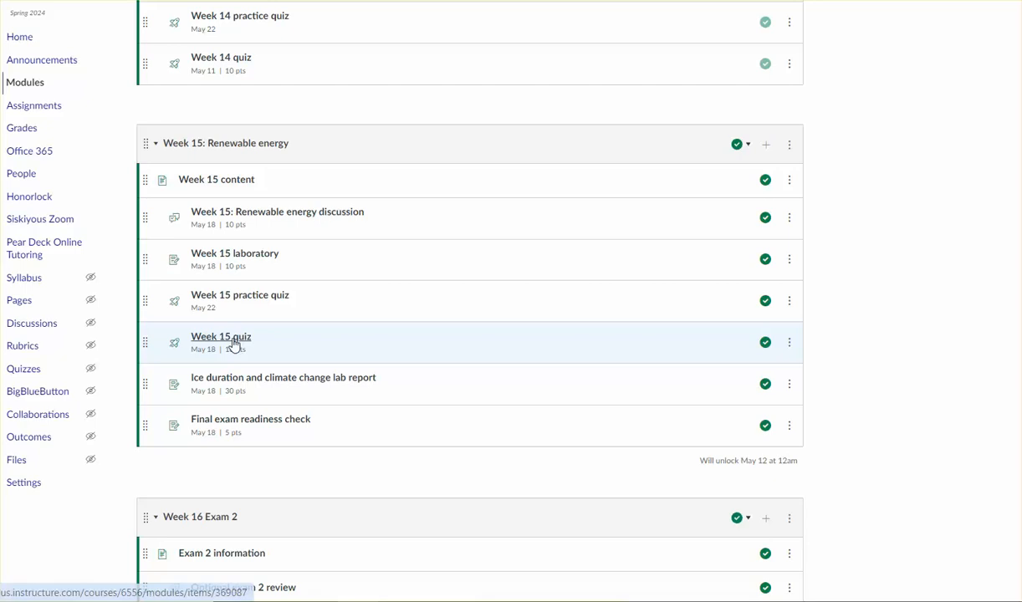
mouse_move(240, 298)
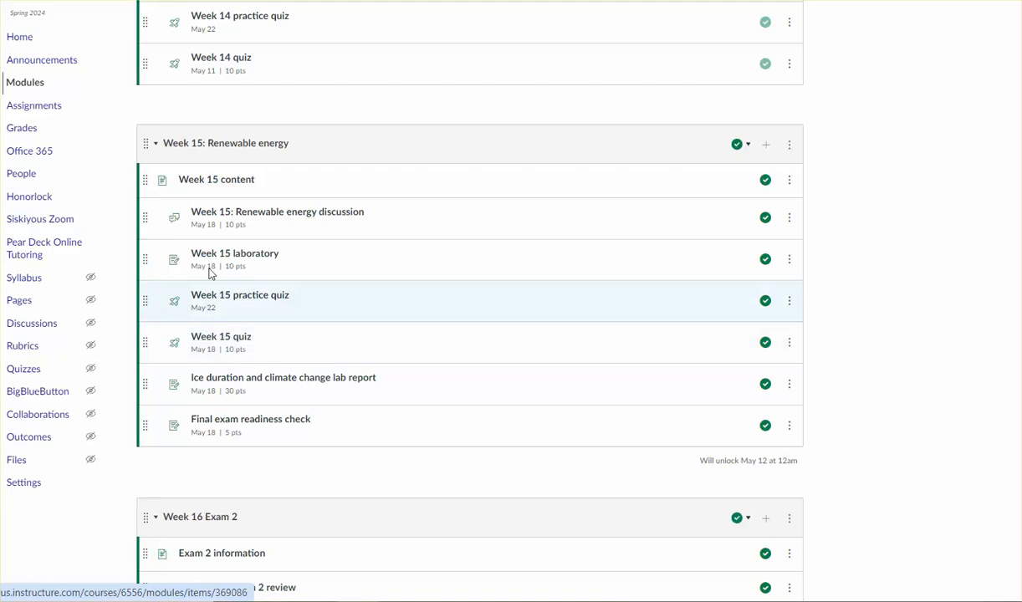
mouse_move(222, 218)
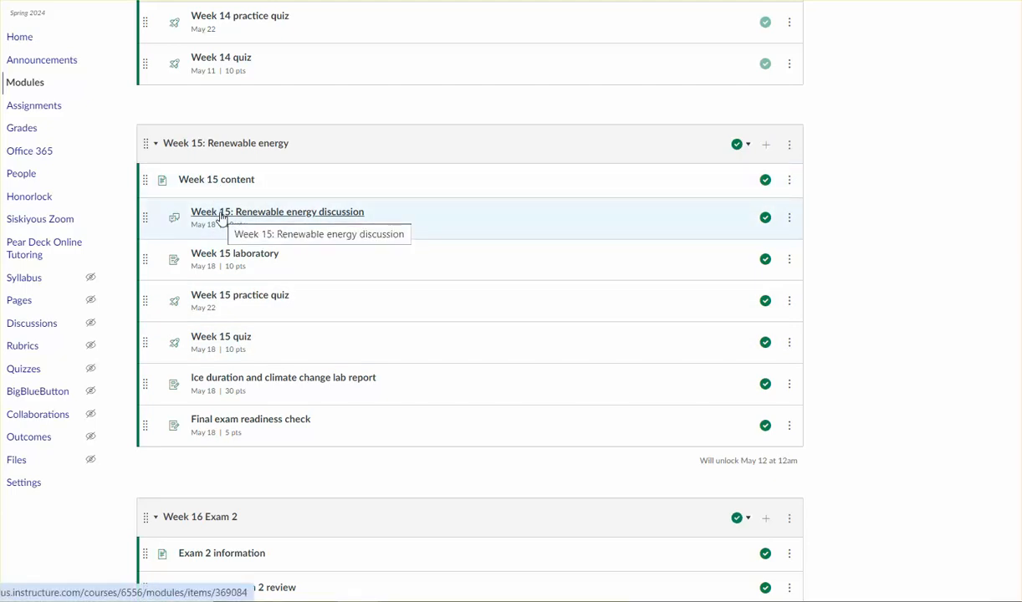
mouse_move(224, 242)
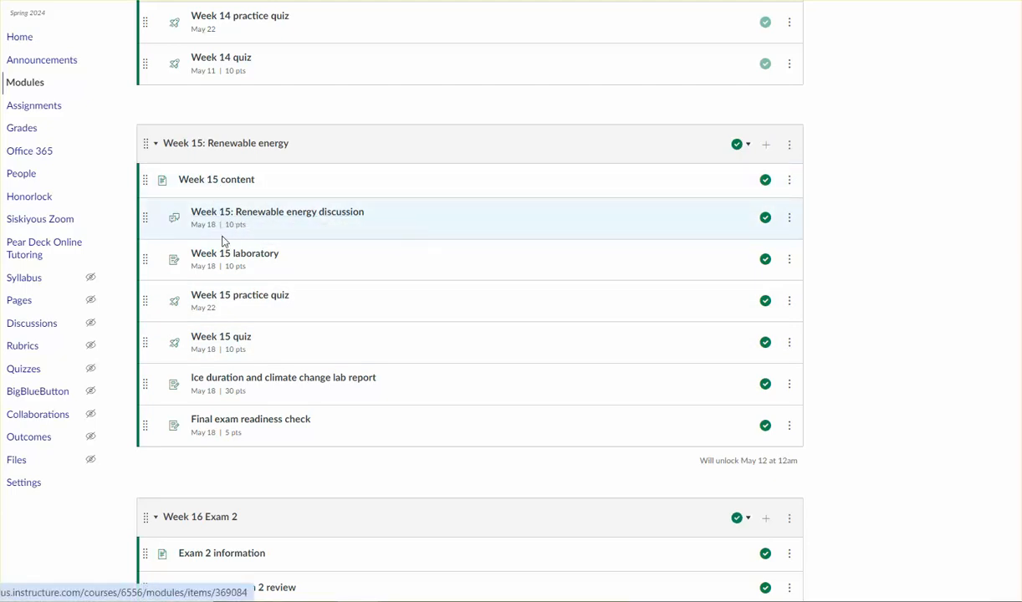
mouse_move(236, 254)
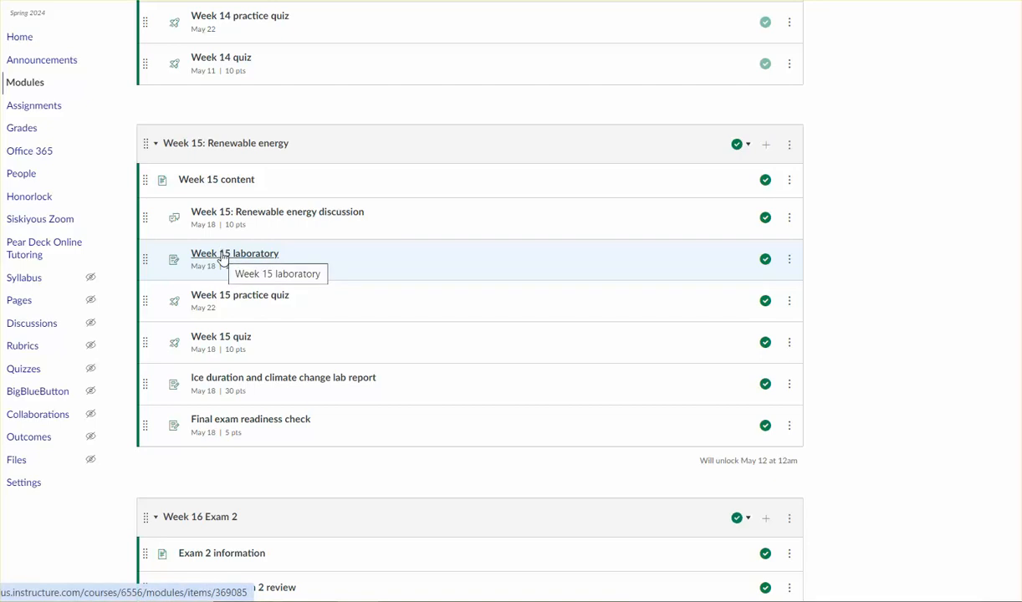
mouse_move(232, 340)
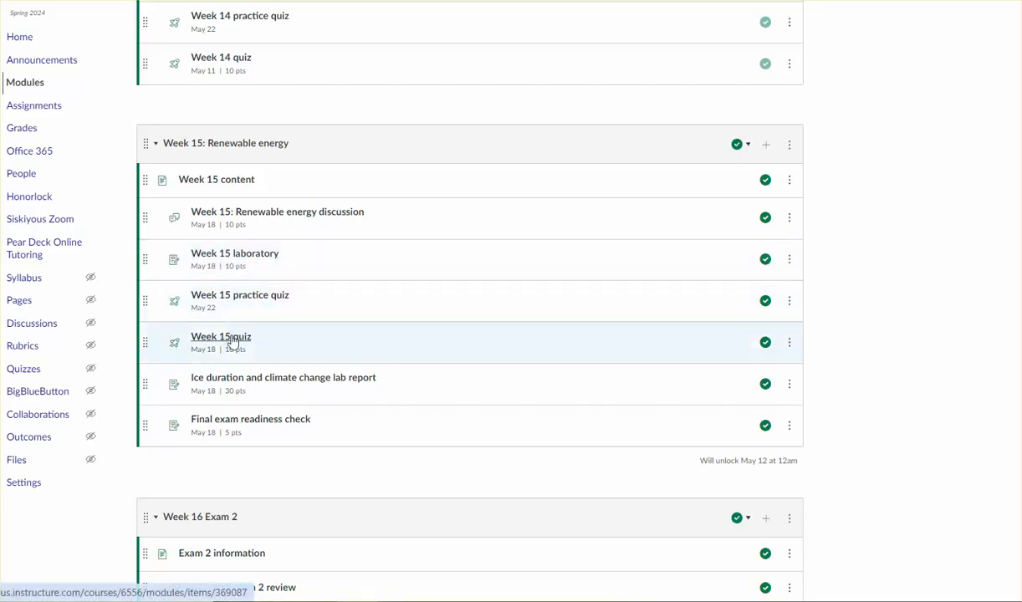
mouse_move(221, 336)
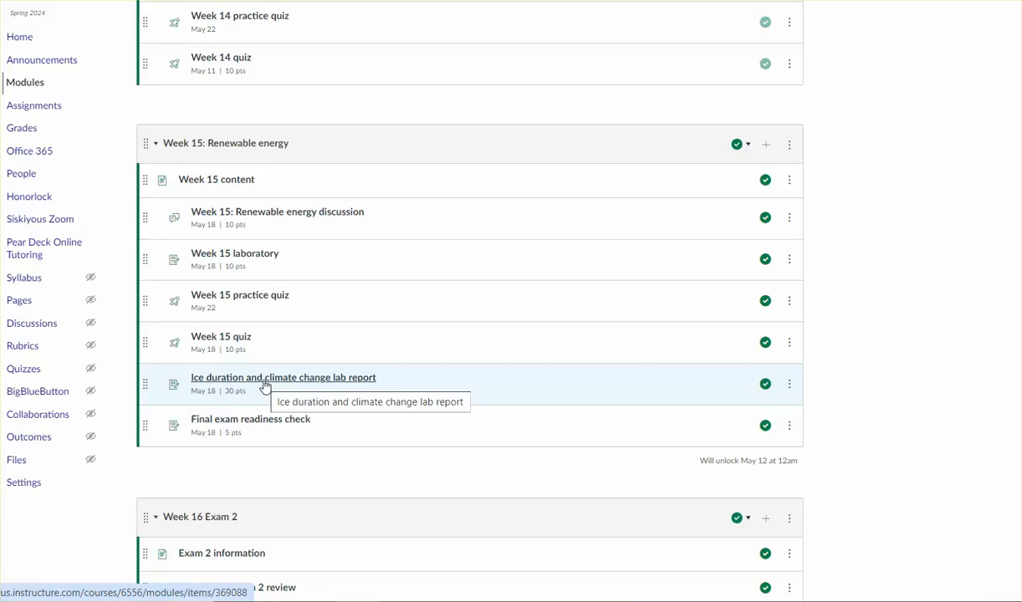
mouse_move(268, 386)
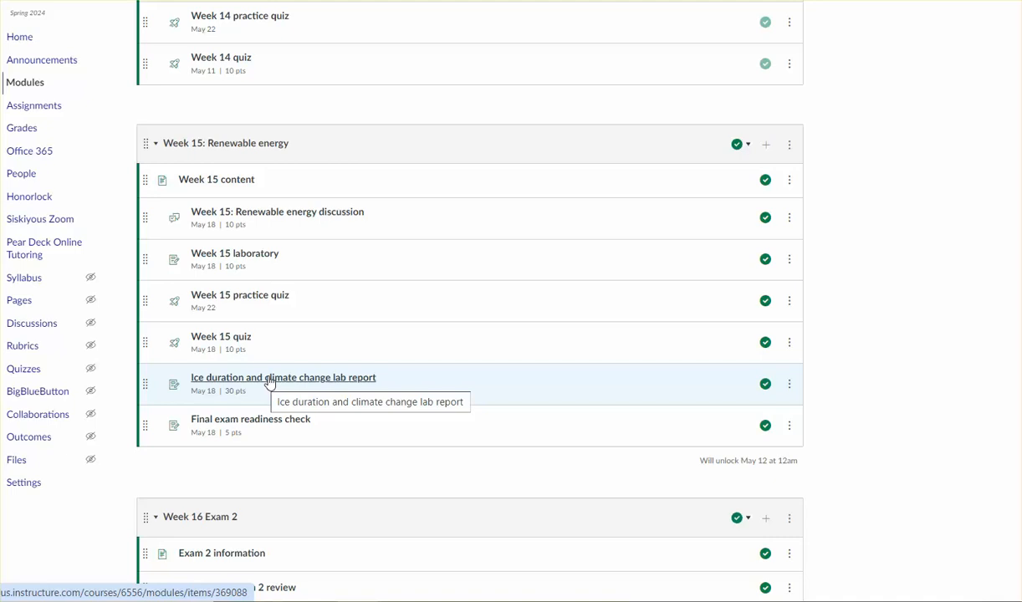
mouse_move(282, 424)
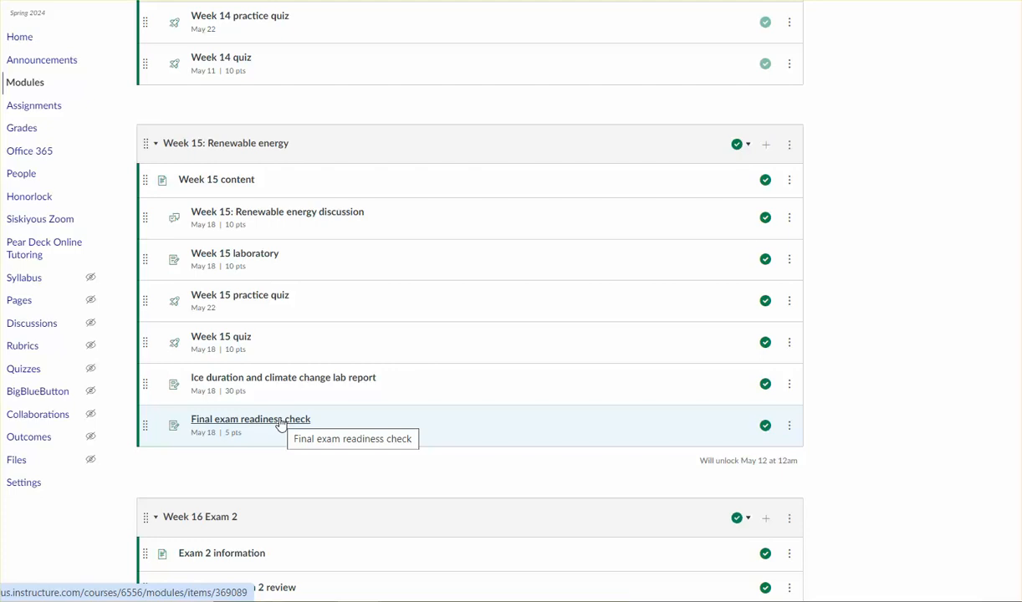
mouse_move(293, 427)
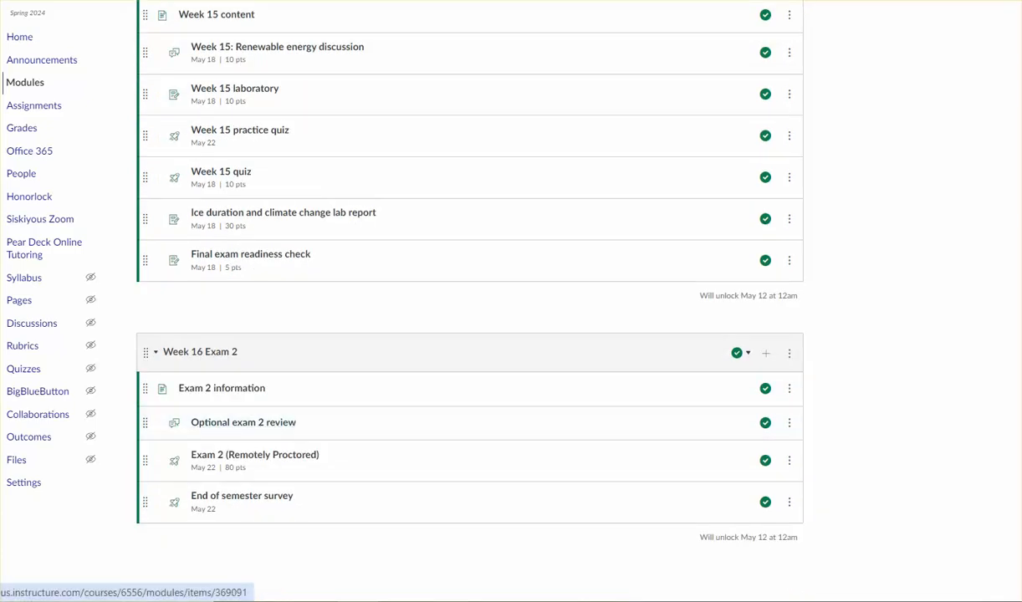
mouse_move(757, 537)
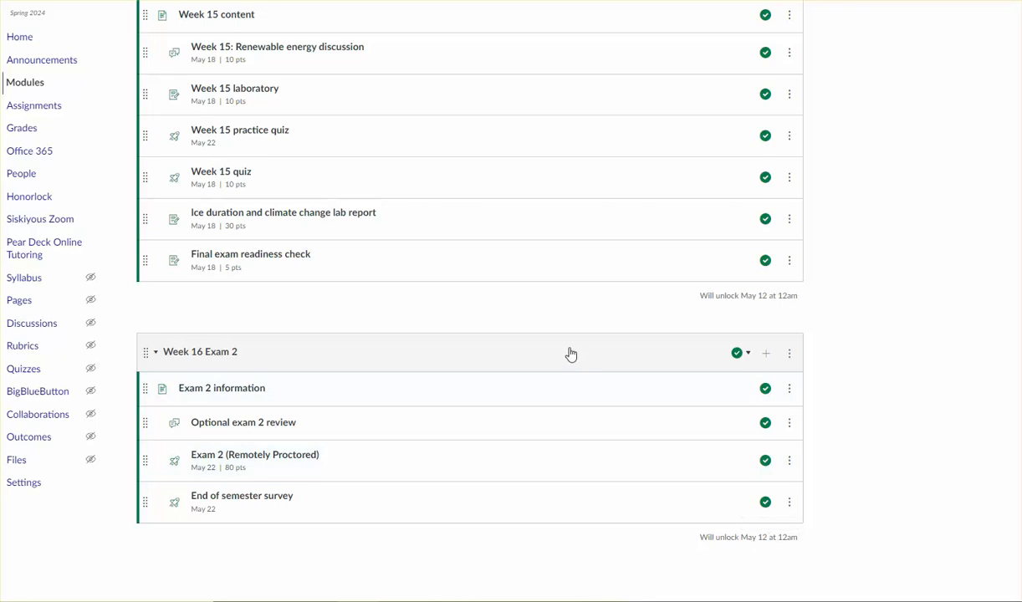
mouse_move(435, 370)
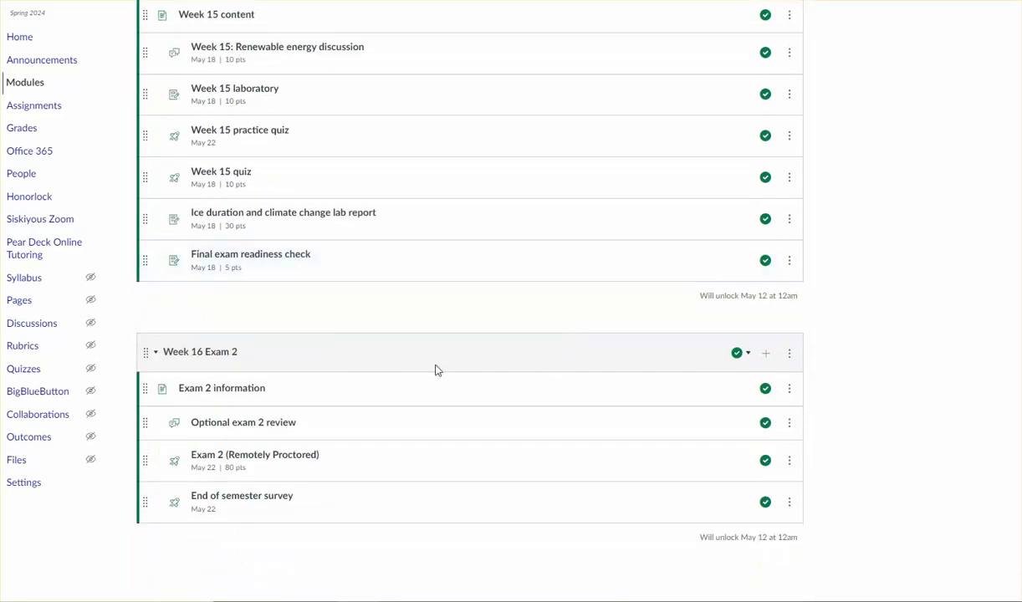
mouse_move(216, 393)
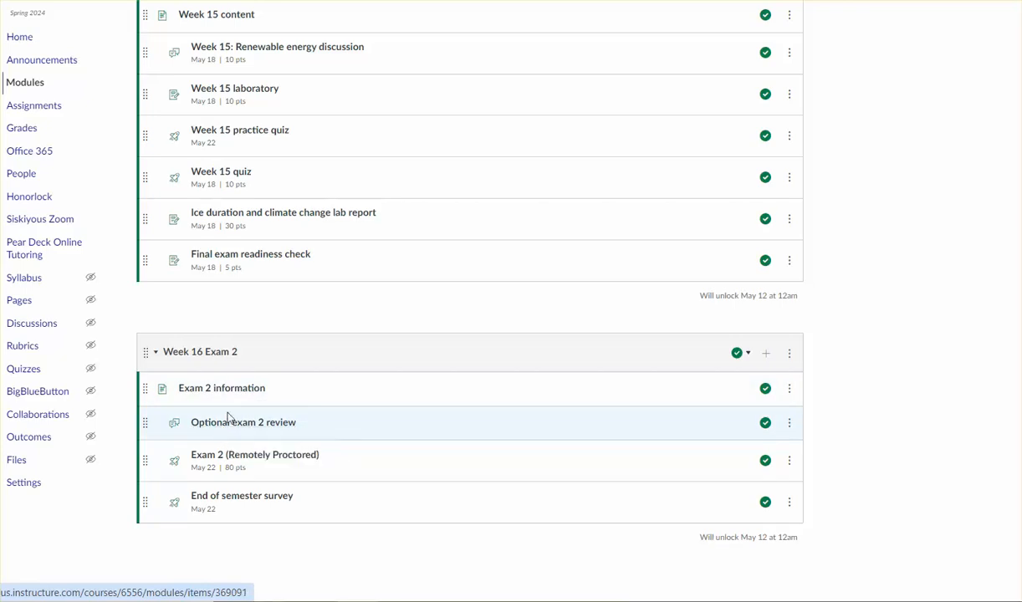
mouse_move(221, 387)
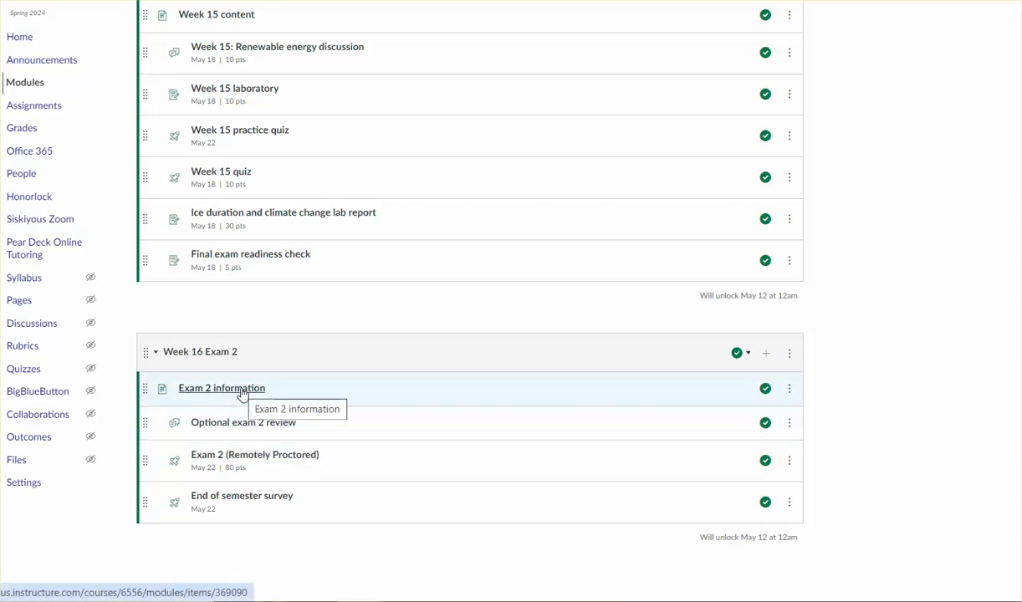
mouse_move(255, 406)
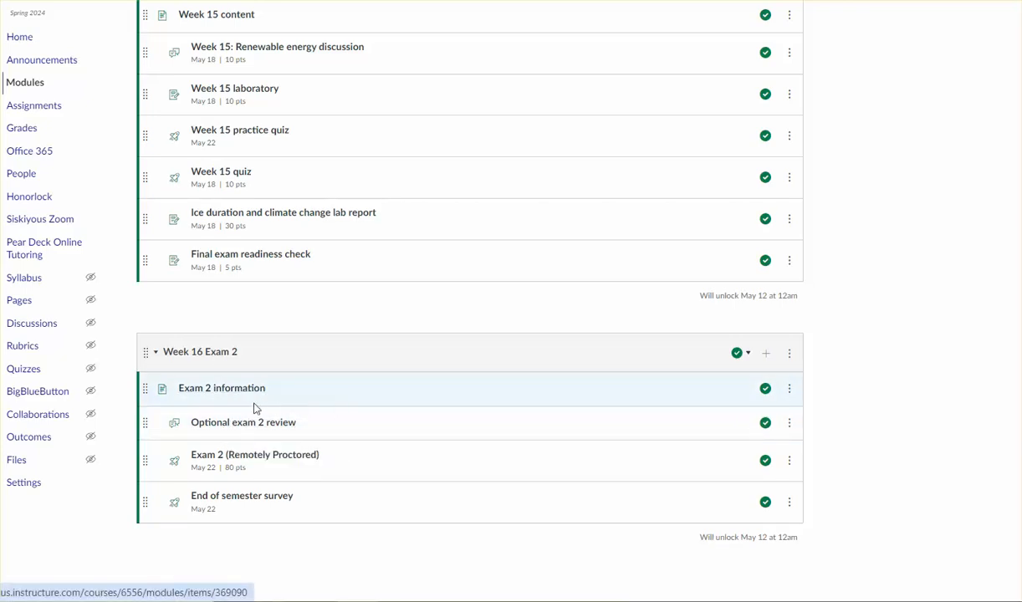
mouse_move(256, 427)
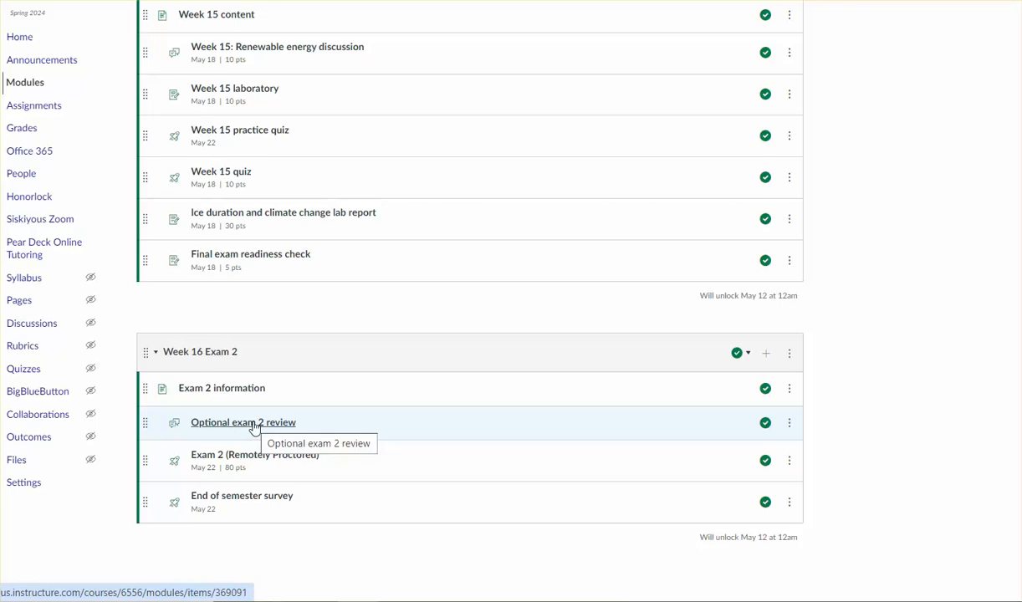
mouse_move(251, 429)
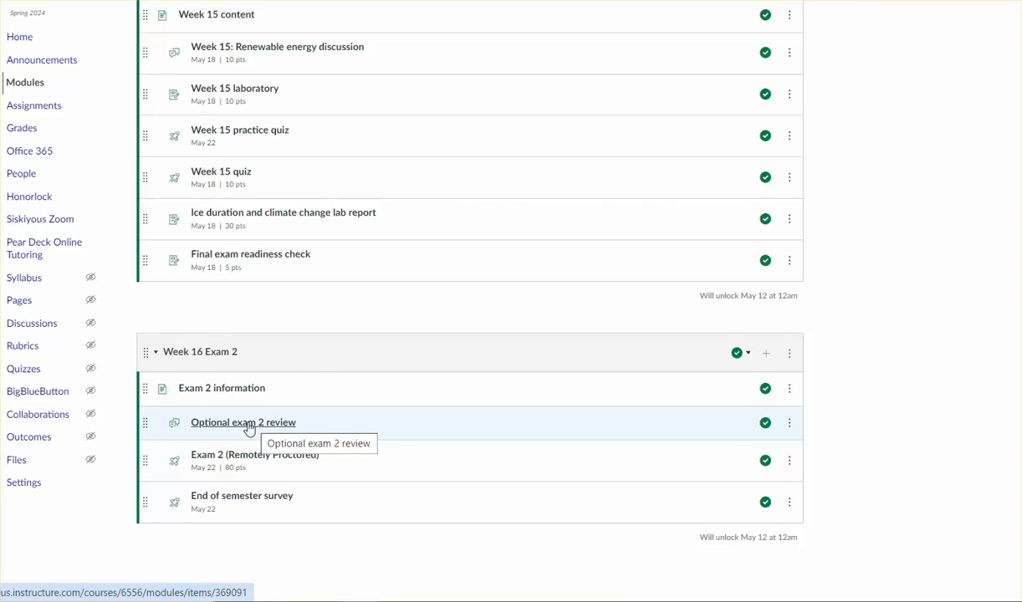
mouse_move(249, 458)
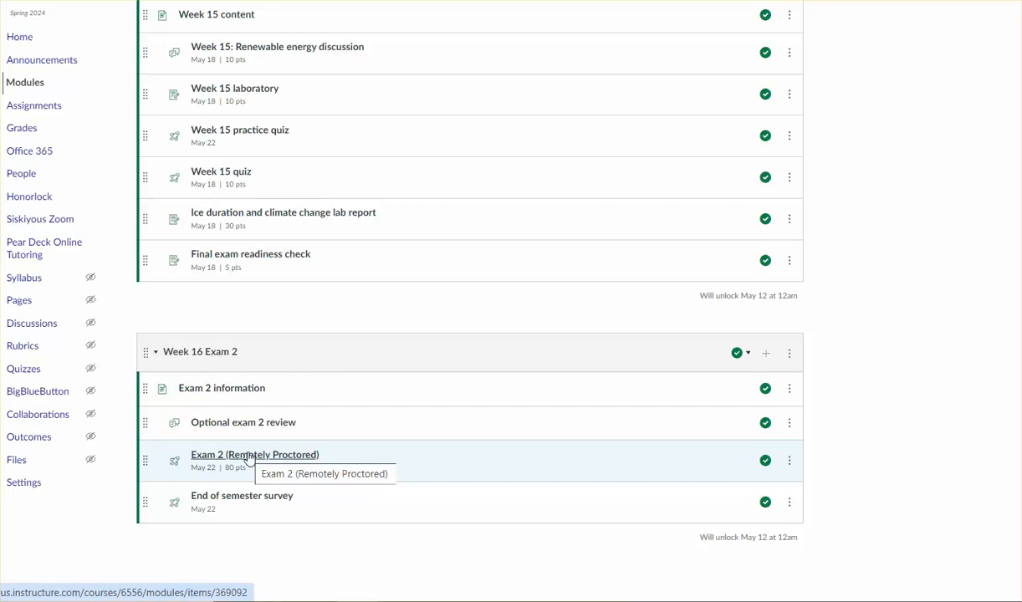
mouse_move(221, 397)
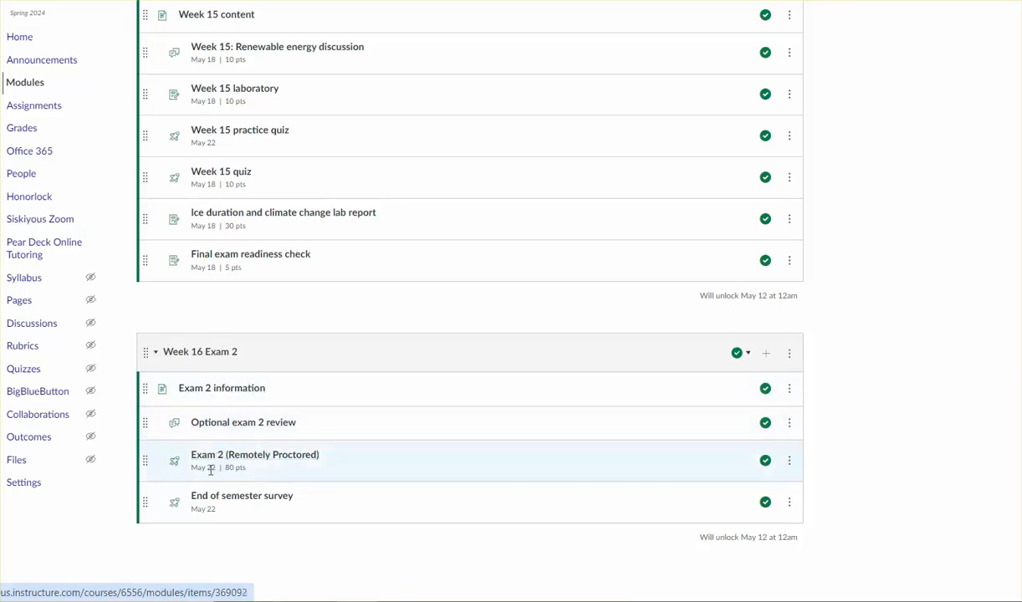
mouse_move(539, 423)
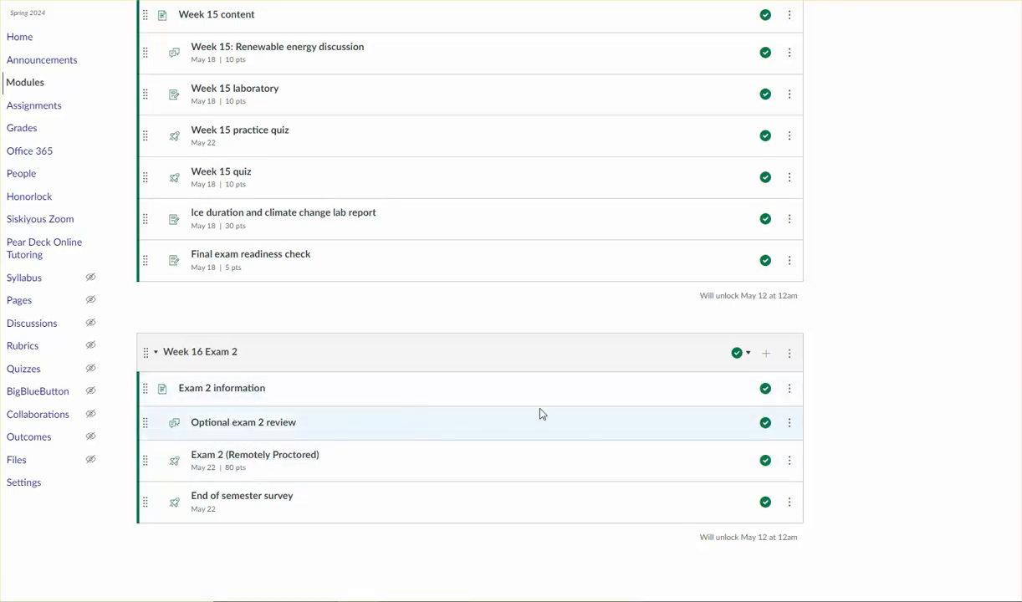